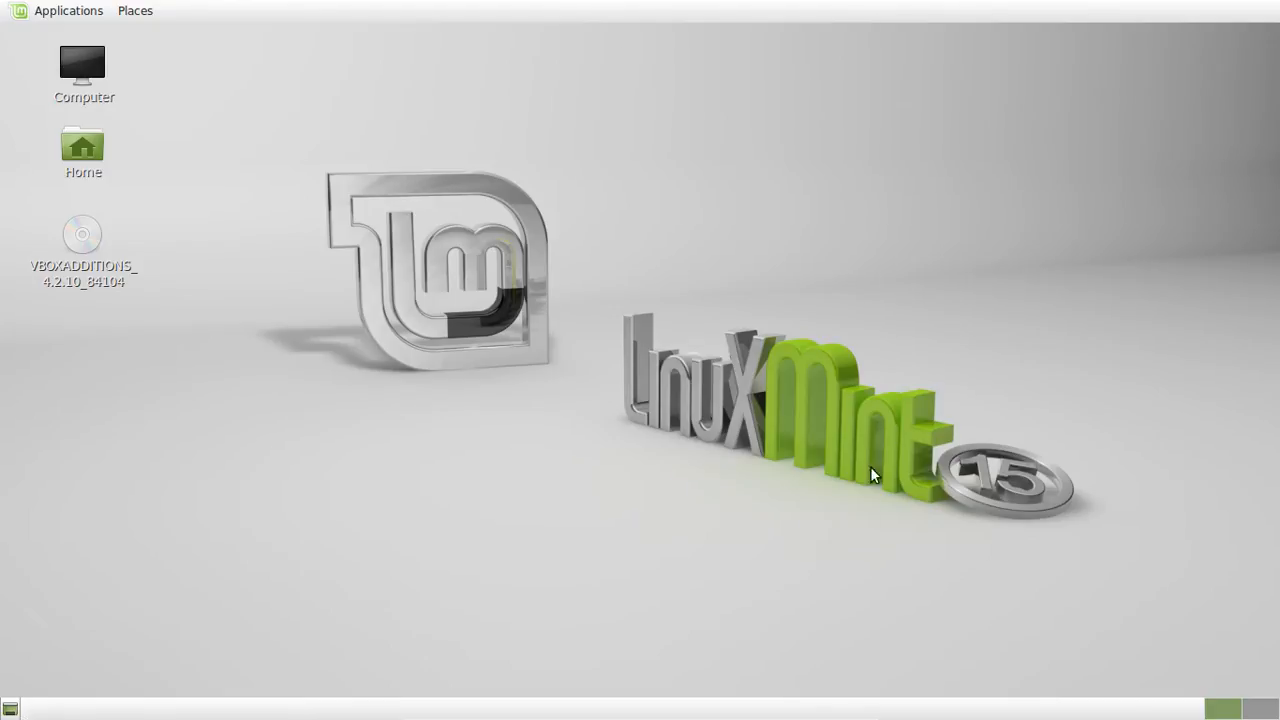
{"action": "mouse_move", "coordinate": [856, 440]}
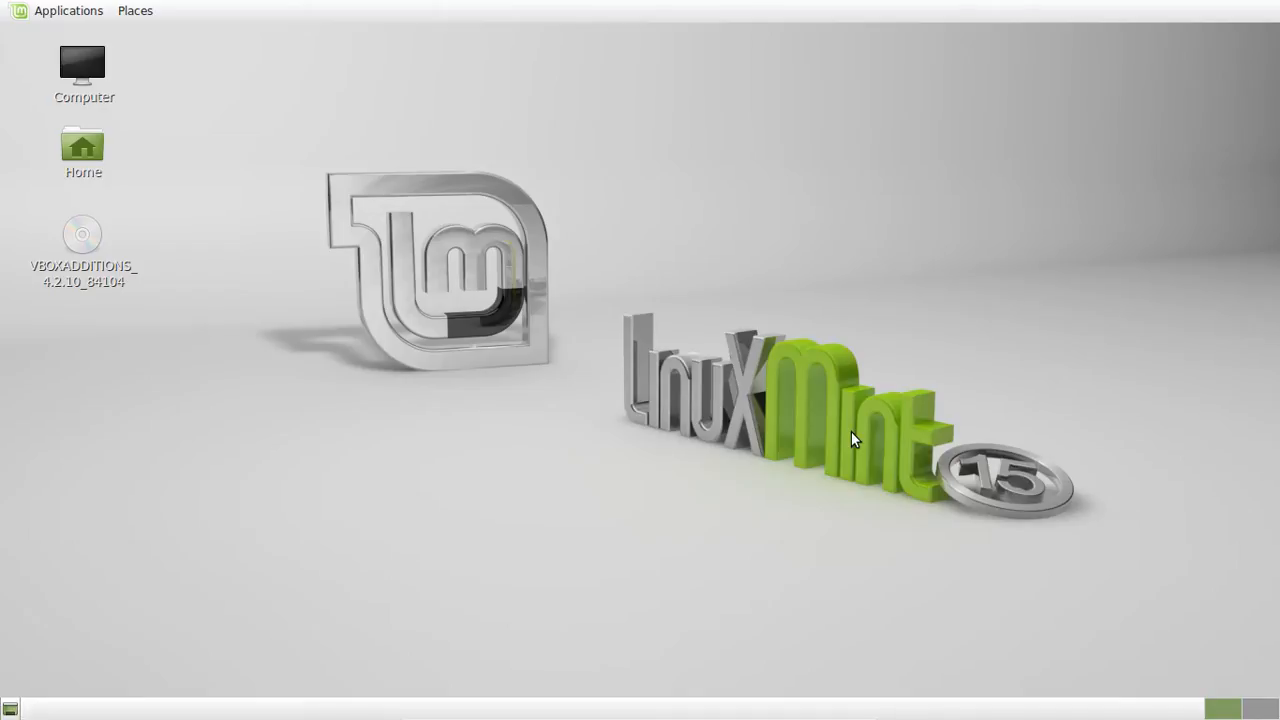
{"action": "mouse_move", "coordinate": [672, 236]}
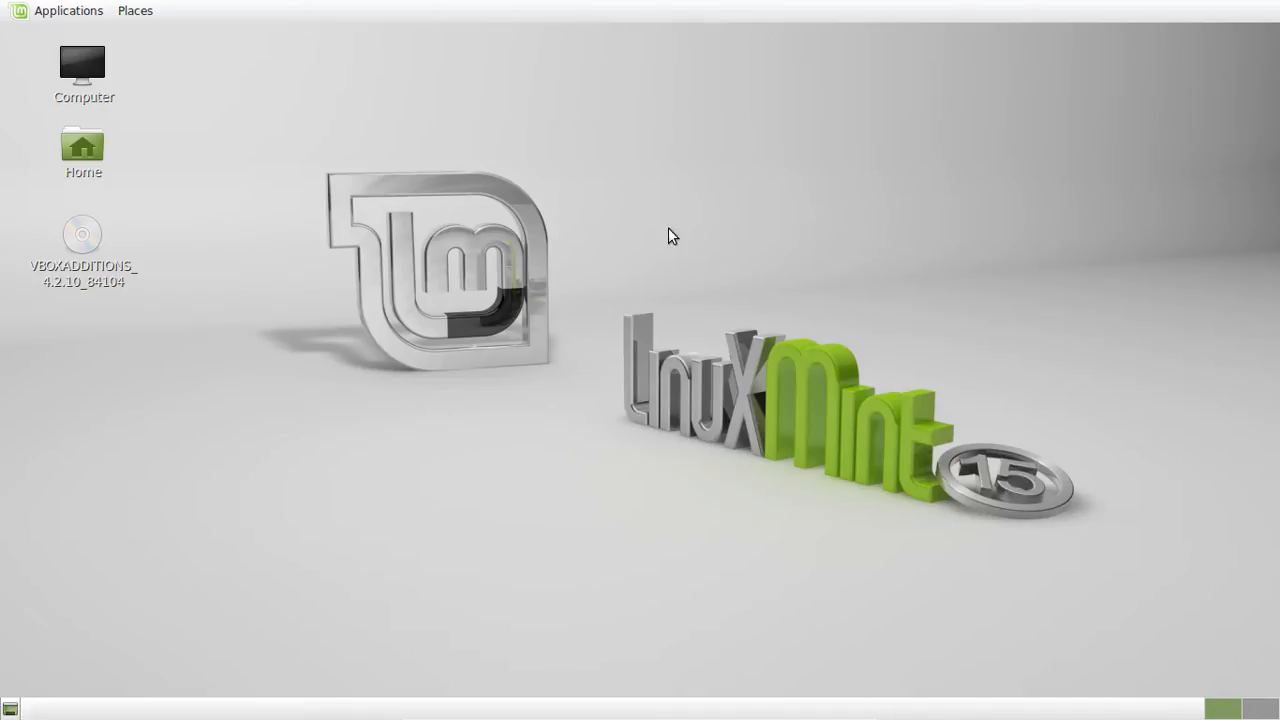
{"action": "mouse_move", "coordinate": [652, 220]}
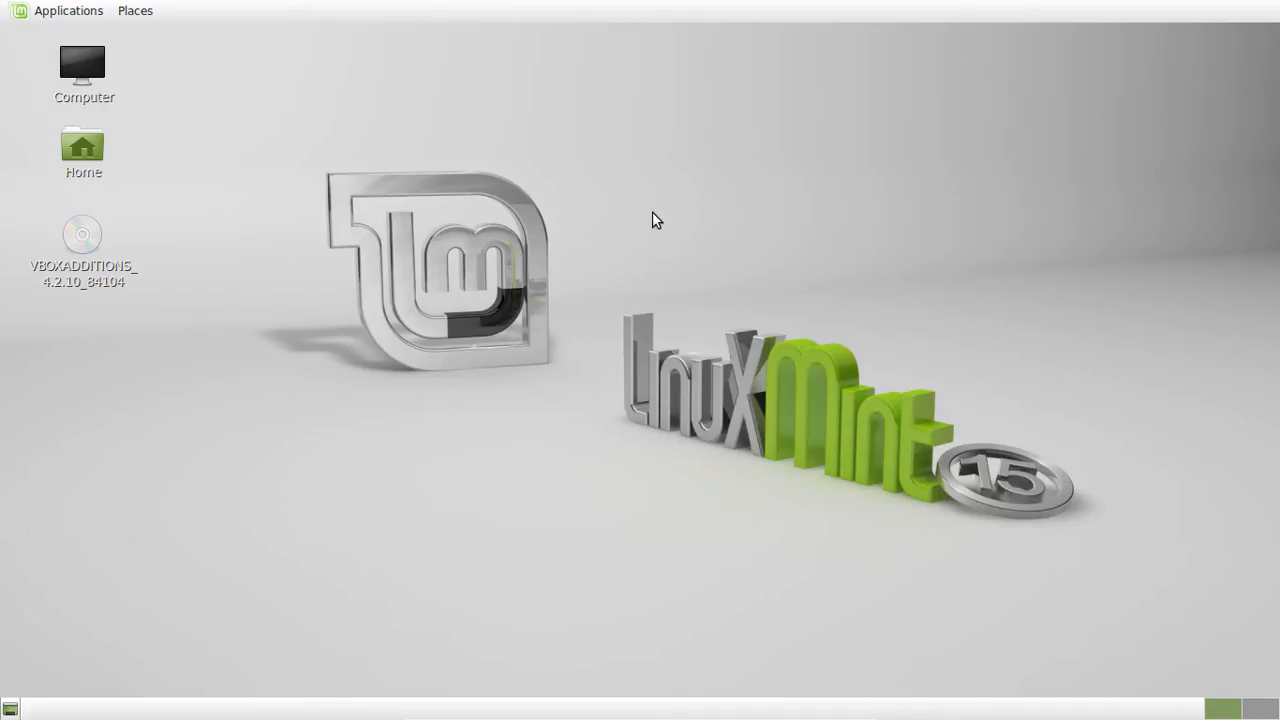
{"action": "mouse_move", "coordinate": [568, 178]}
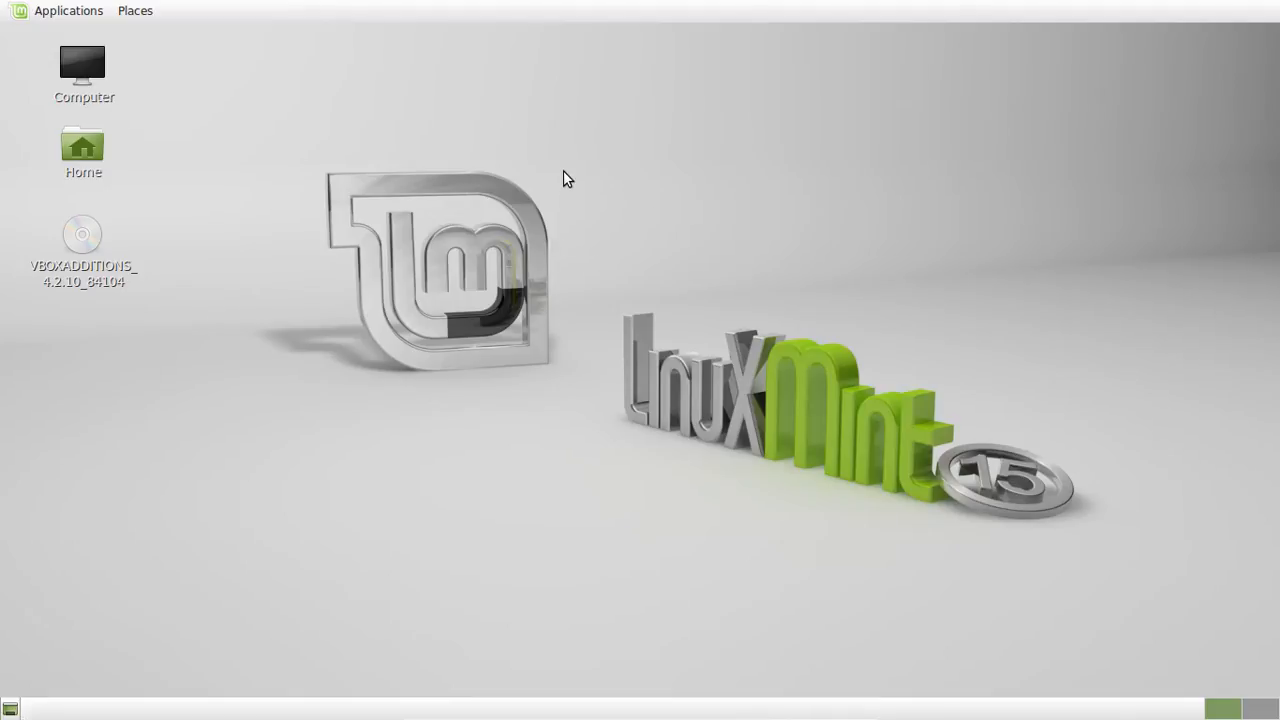
{"action": "mouse_move", "coordinate": [530, 148]}
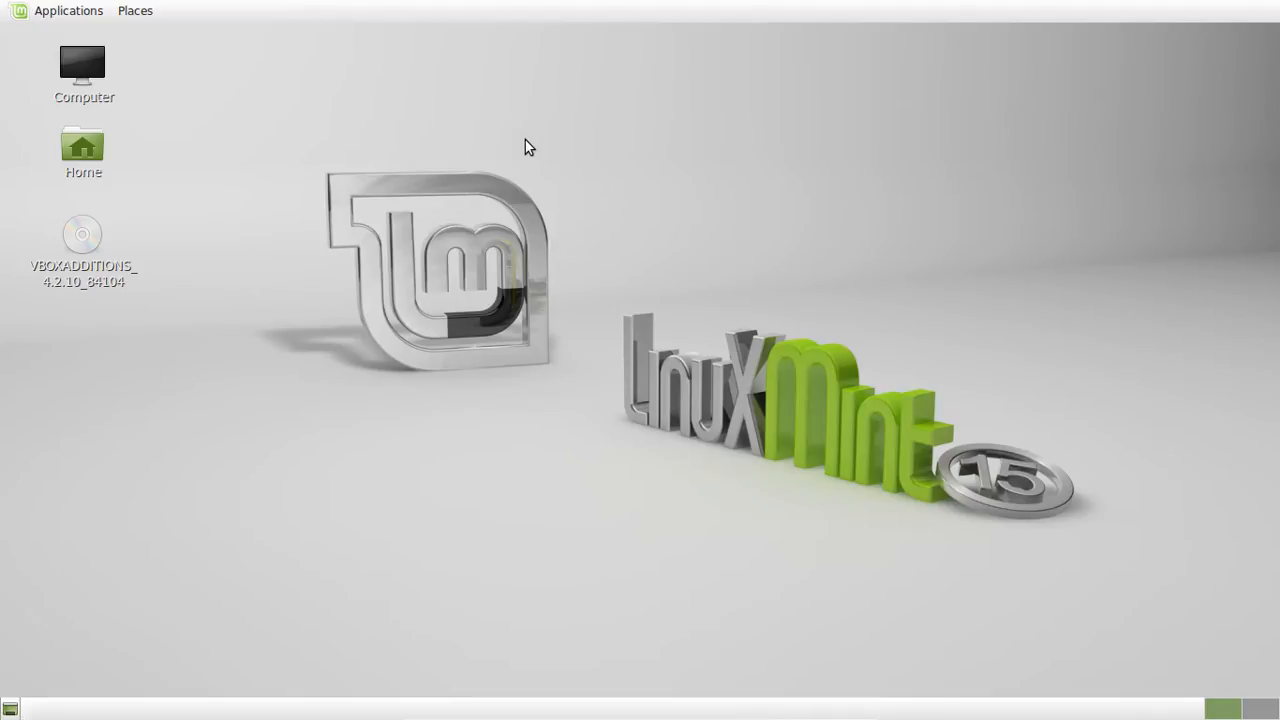
{"action": "mouse_move", "coordinate": [536, 220]}
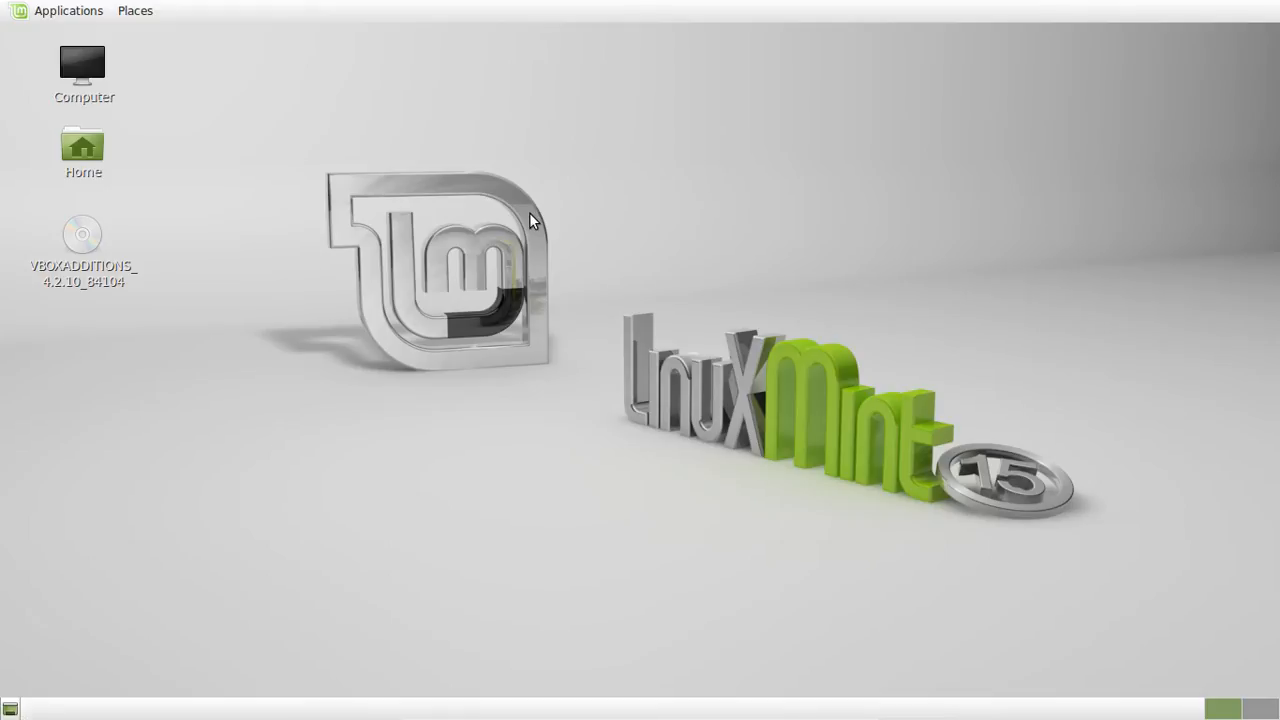
{"action": "mouse_move", "coordinate": [4, 8]}
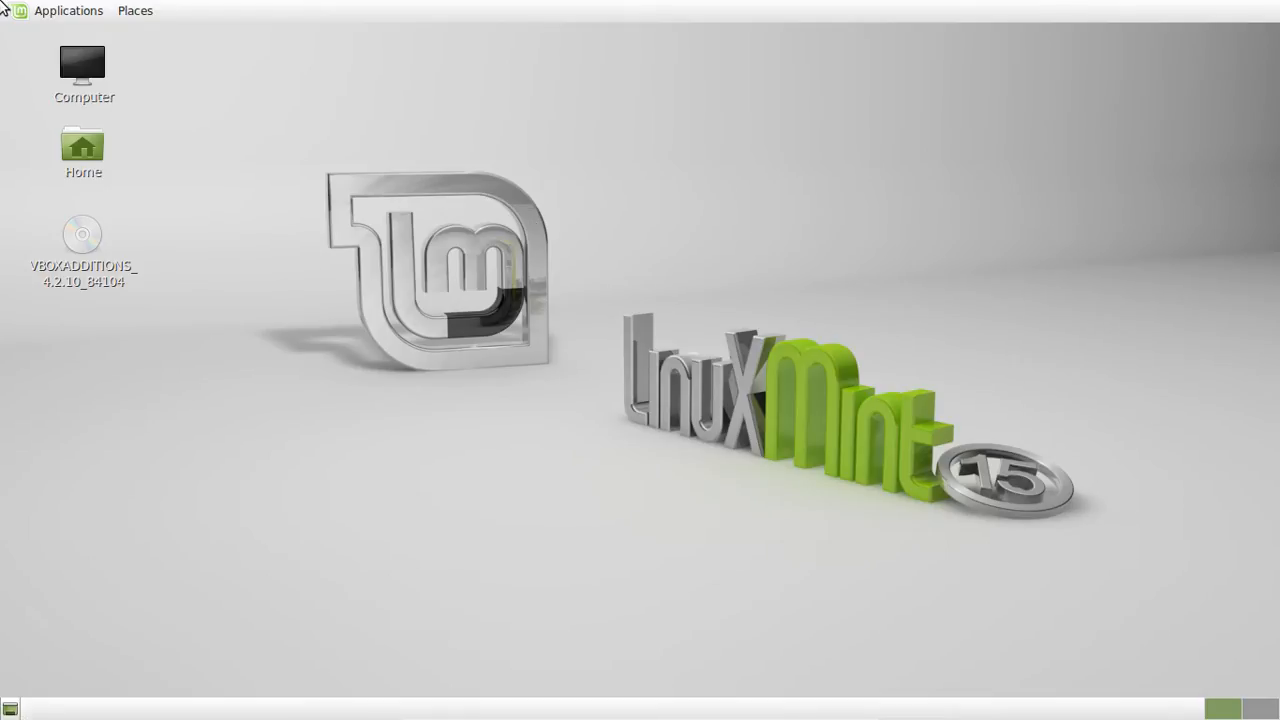
Step: Launch a Terminal window from the Applications menu's Accessories group
{"action": "left_click", "coordinate": [68, 12]}
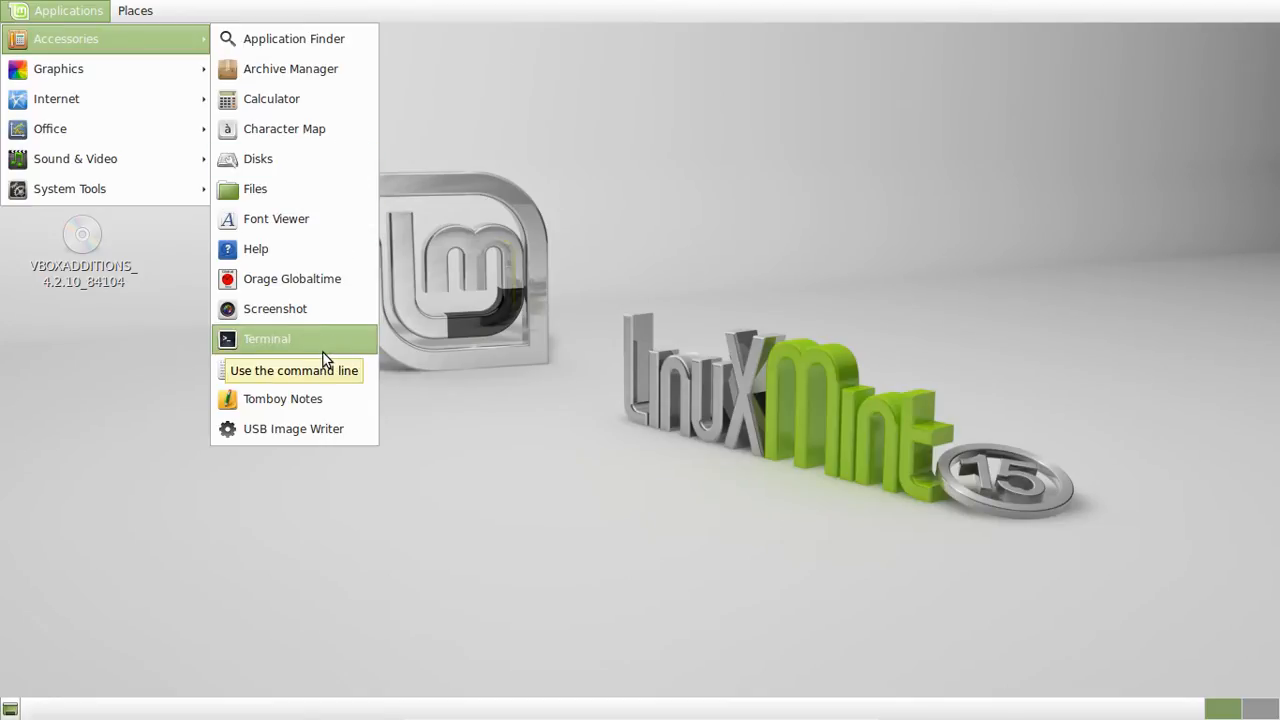
{"action": "left_click", "coordinate": [268, 338]}
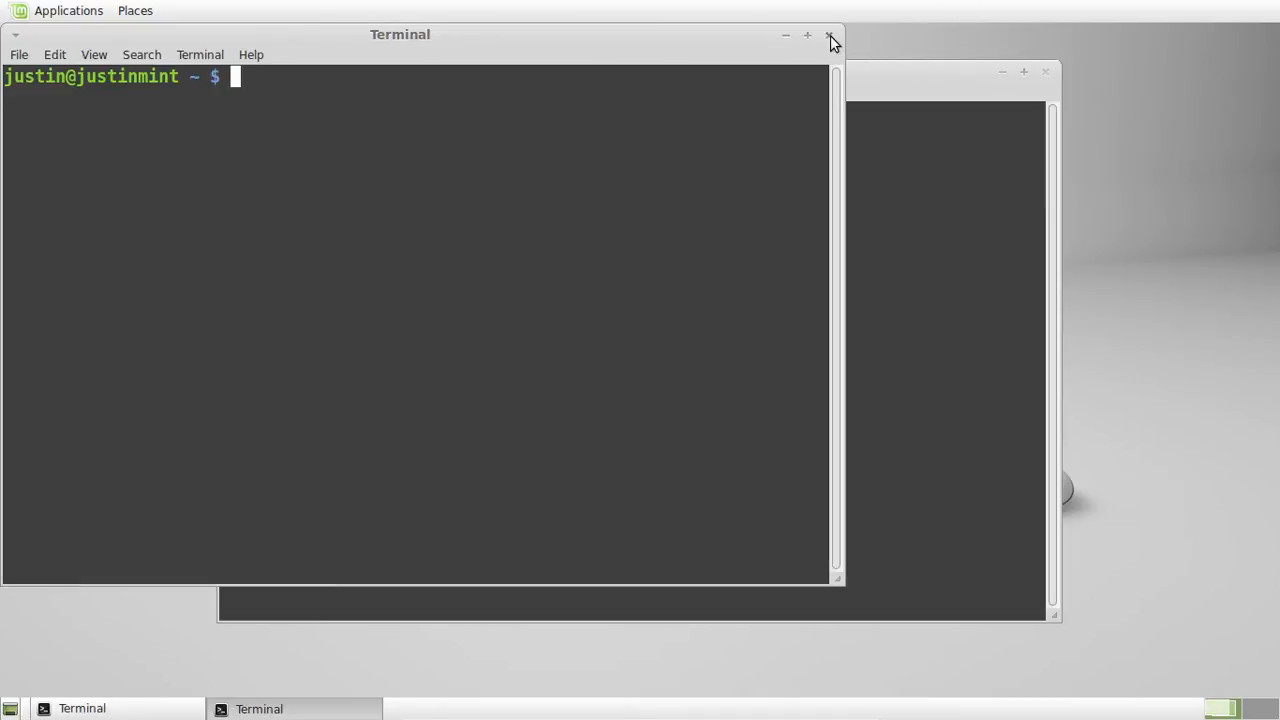
Step: Close the duplicate Terminal and run lshw to list the machine's hardware
{"action": "left_click", "coordinate": [832, 36]}
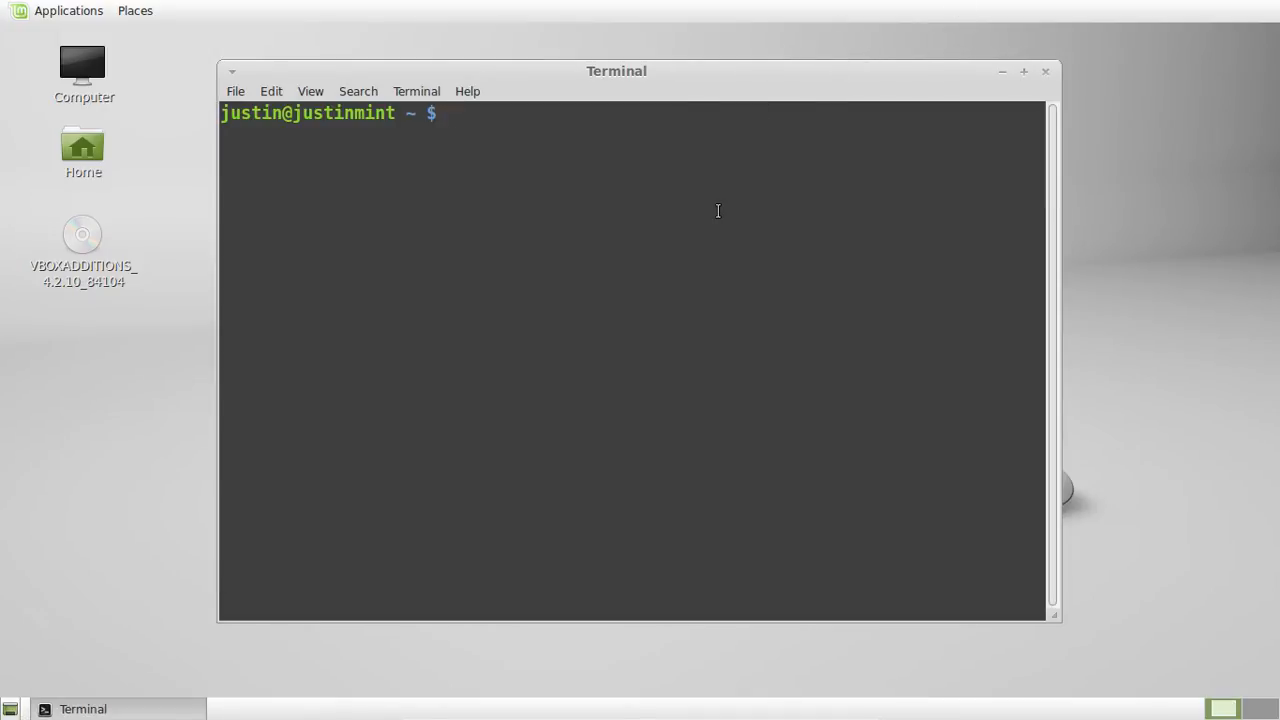
{"action": "type", "text": "ls"}
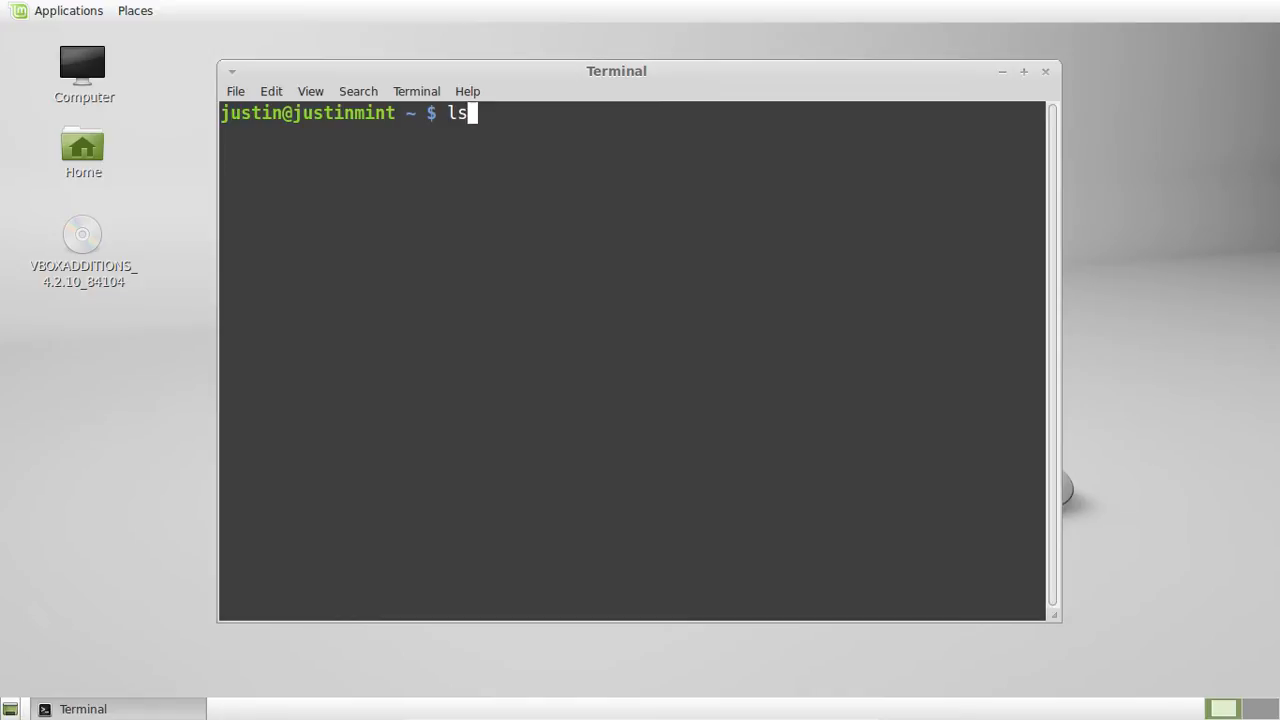
{"action": "type", "text": "hw"}
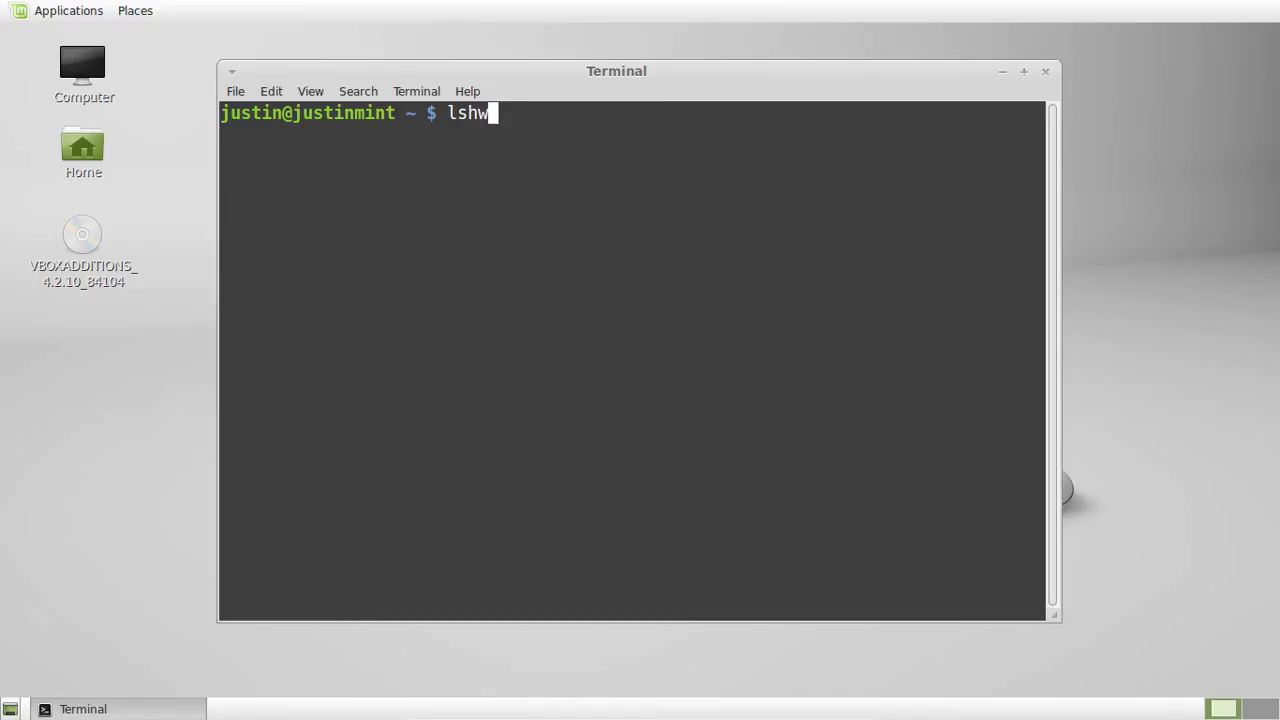
{"action": "key", "text": "Return"}
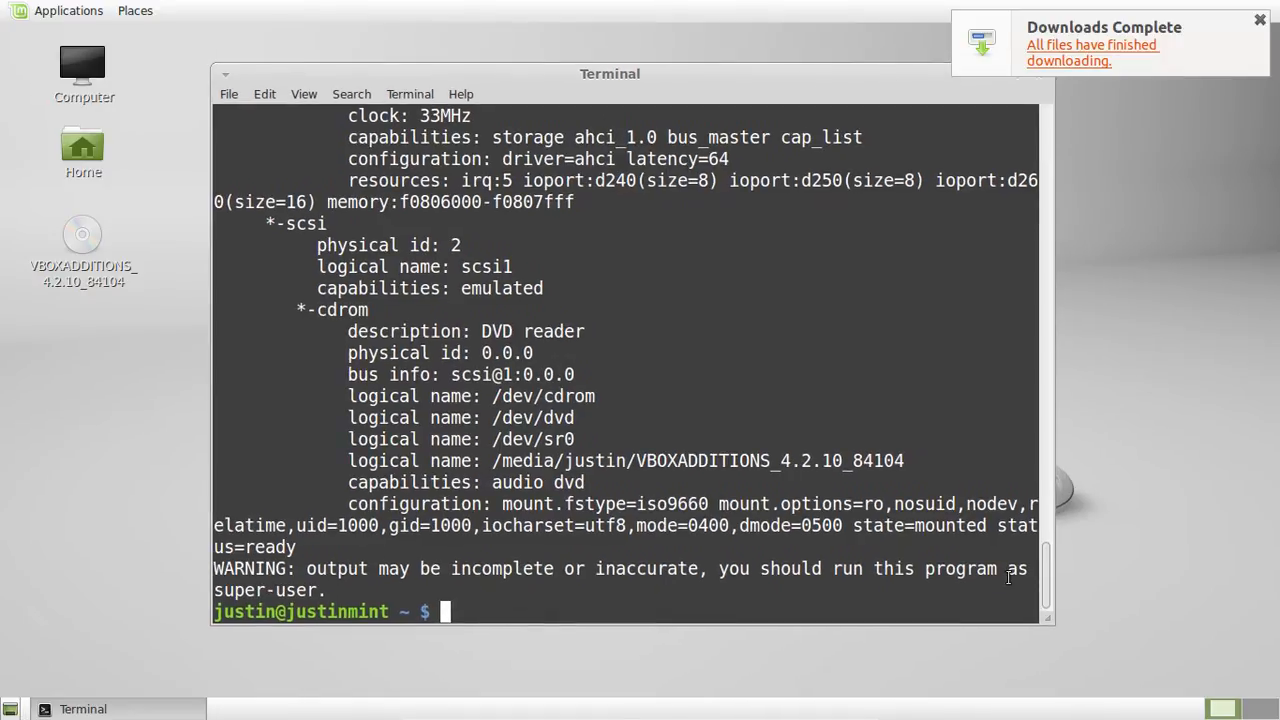
Step: Scroll the lshw output from its top down through memory, CPU, PCI, ISA and IDE to the display adapter
{"action": "scroll", "scroll_direction": "up", "scroll_amount": 3}
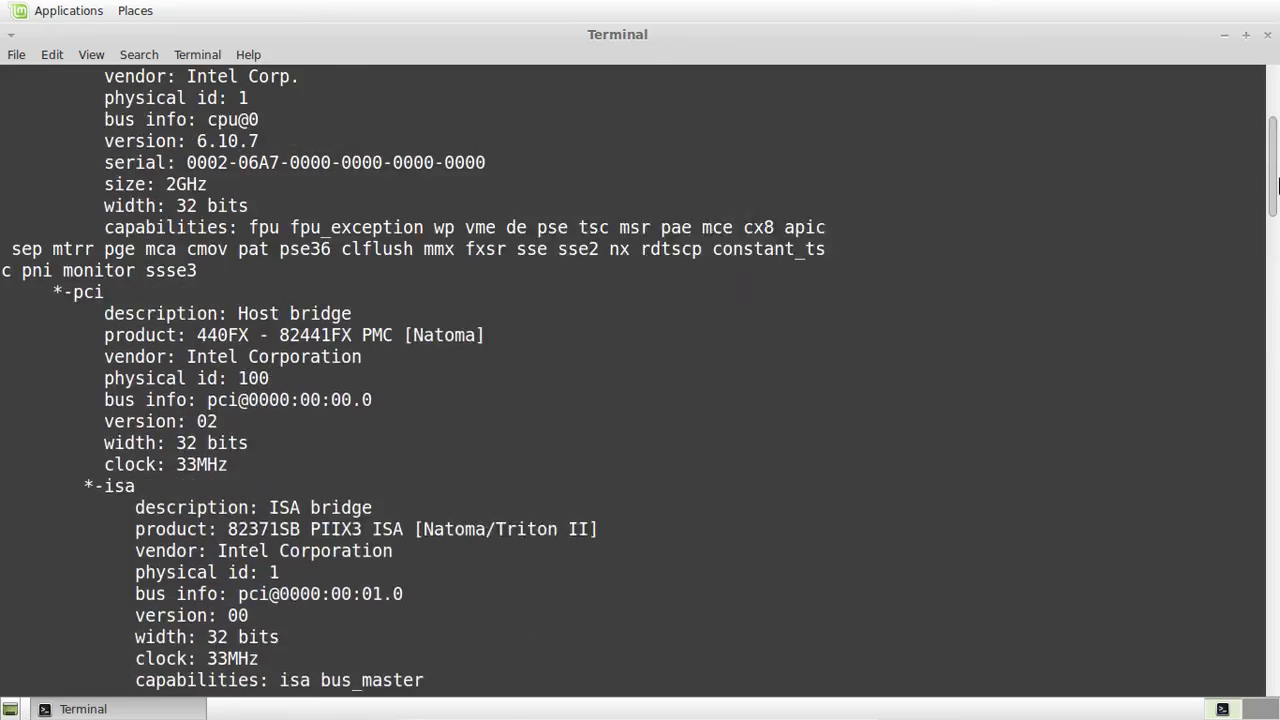
{"action": "scroll", "scroll_direction": "up", "scroll_amount": 3}
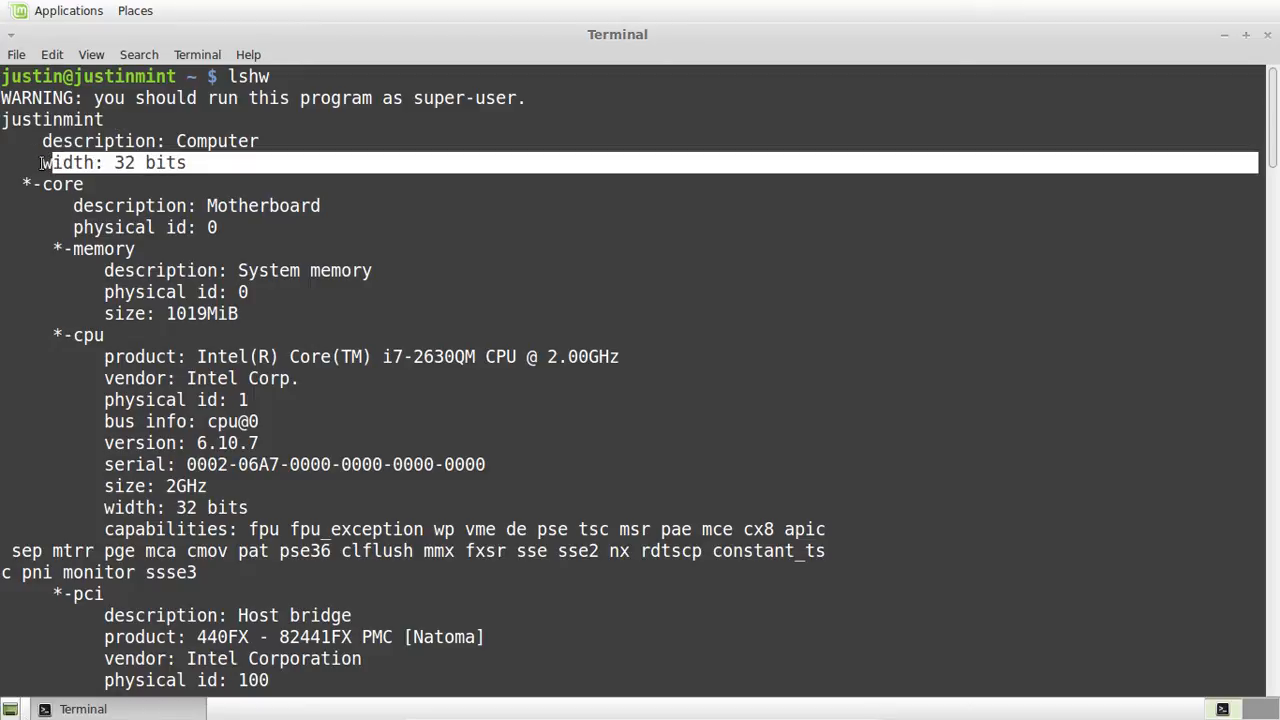
{"action": "mouse_move", "coordinate": [132, 316]}
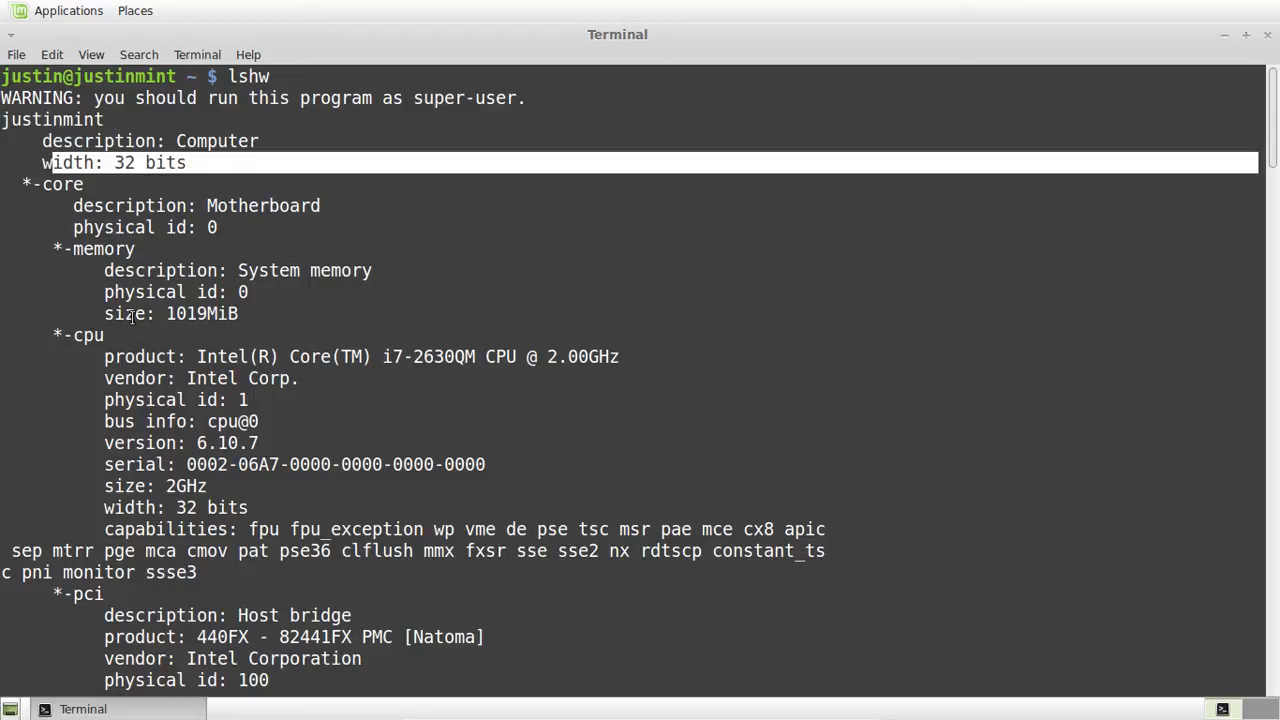
{"action": "scroll", "scroll_direction": "down", "scroll_amount": 3}
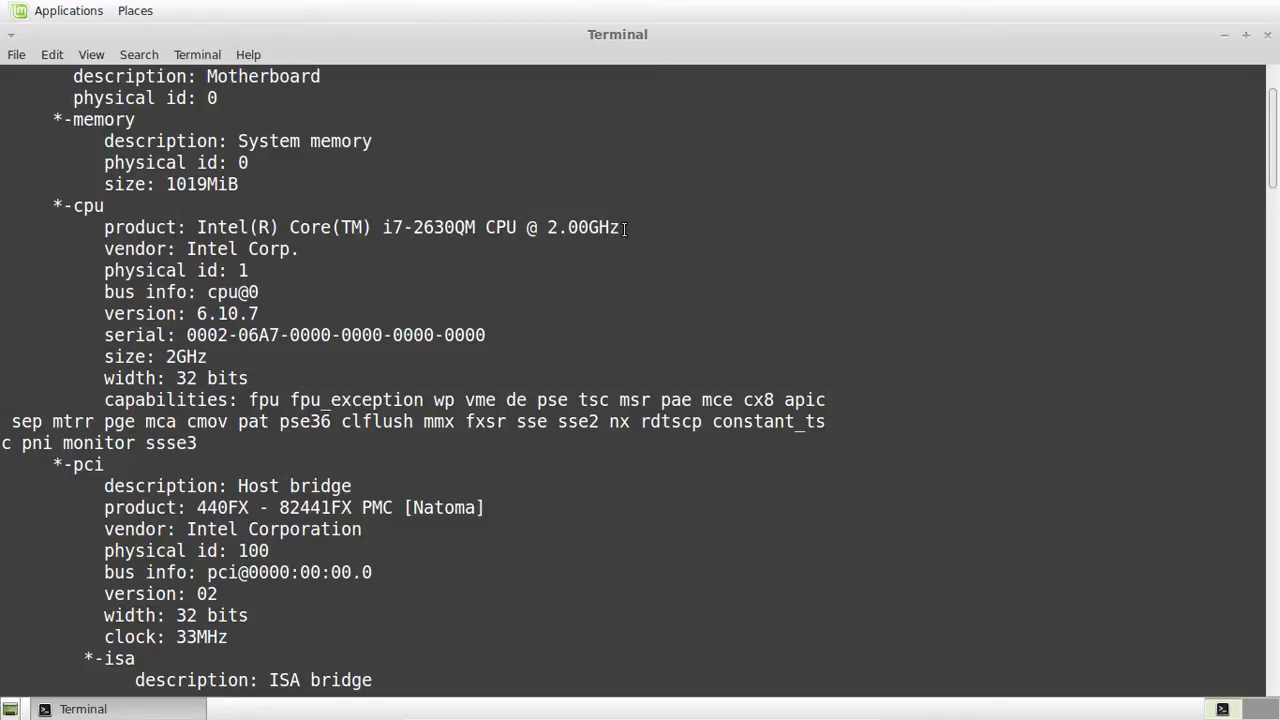
{"action": "mouse_move", "coordinate": [592, 252]}
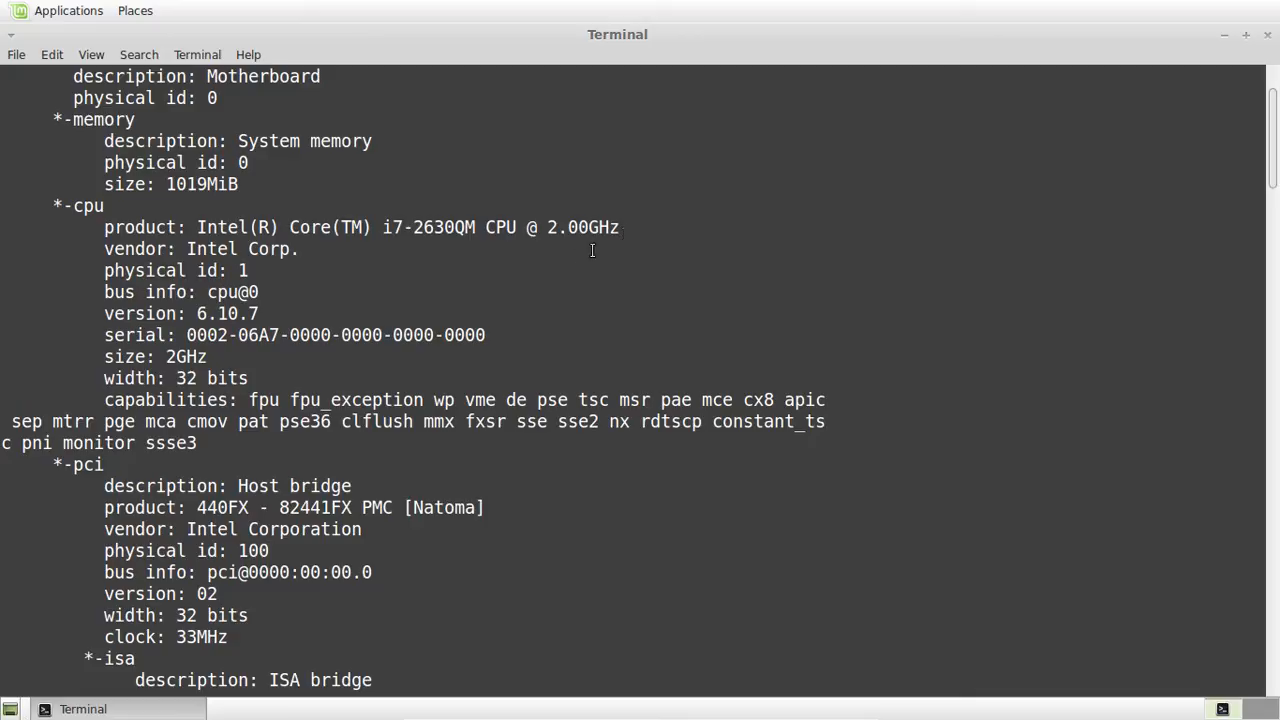
{"action": "scroll", "scroll_direction": "down", "scroll_amount": 3}
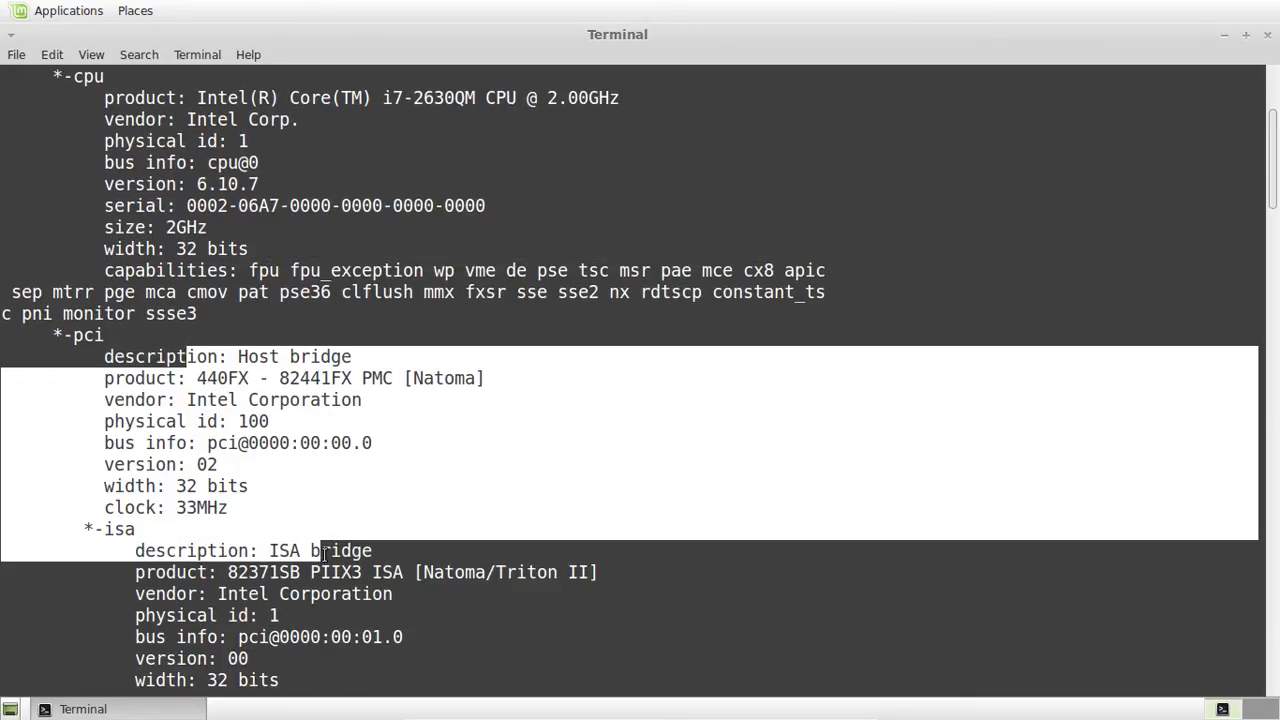
{"action": "scroll", "scroll_direction": "down", "scroll_amount": 3}
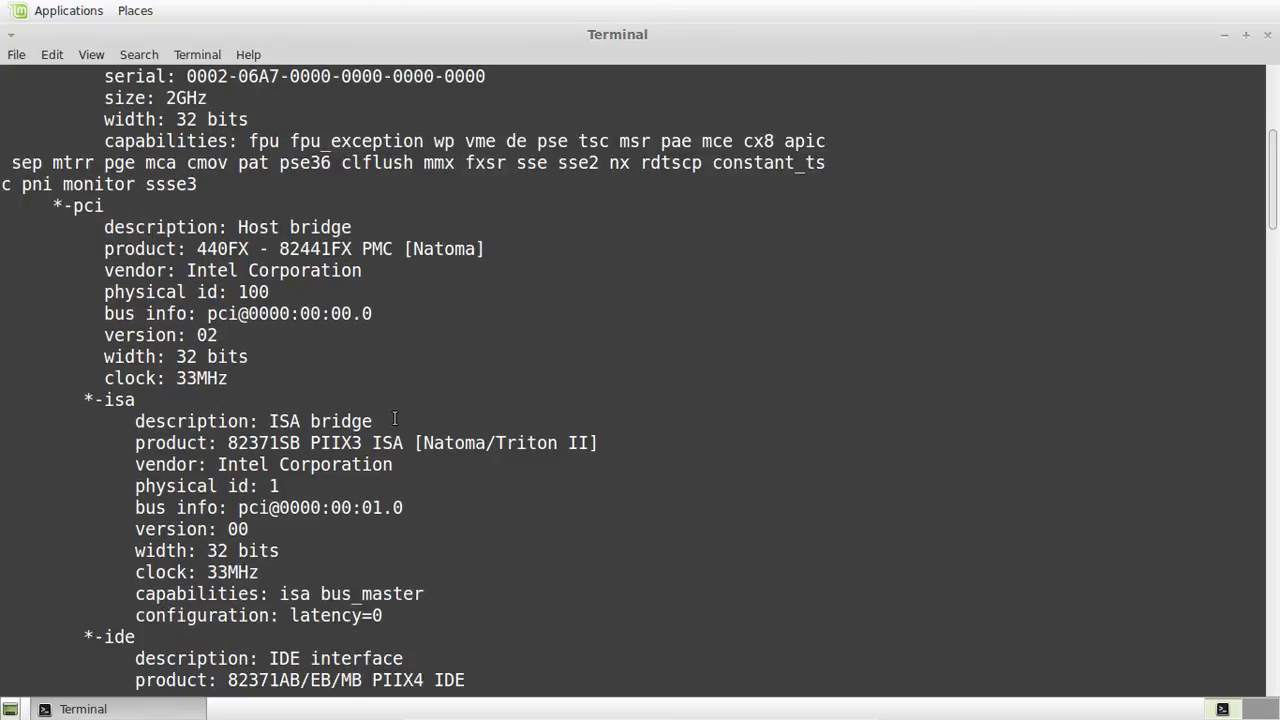
{"action": "scroll", "scroll_direction": "down", "scroll_amount": 3}
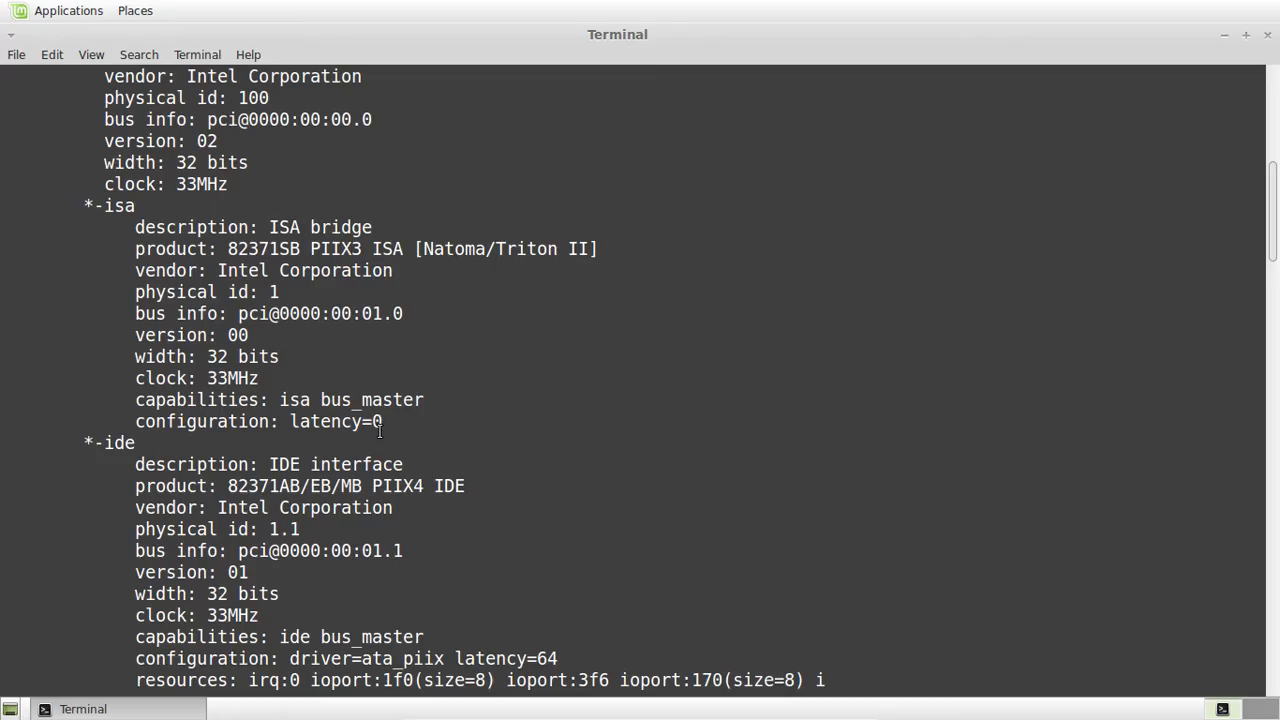
{"action": "scroll", "scroll_direction": "down", "scroll_amount": 3}
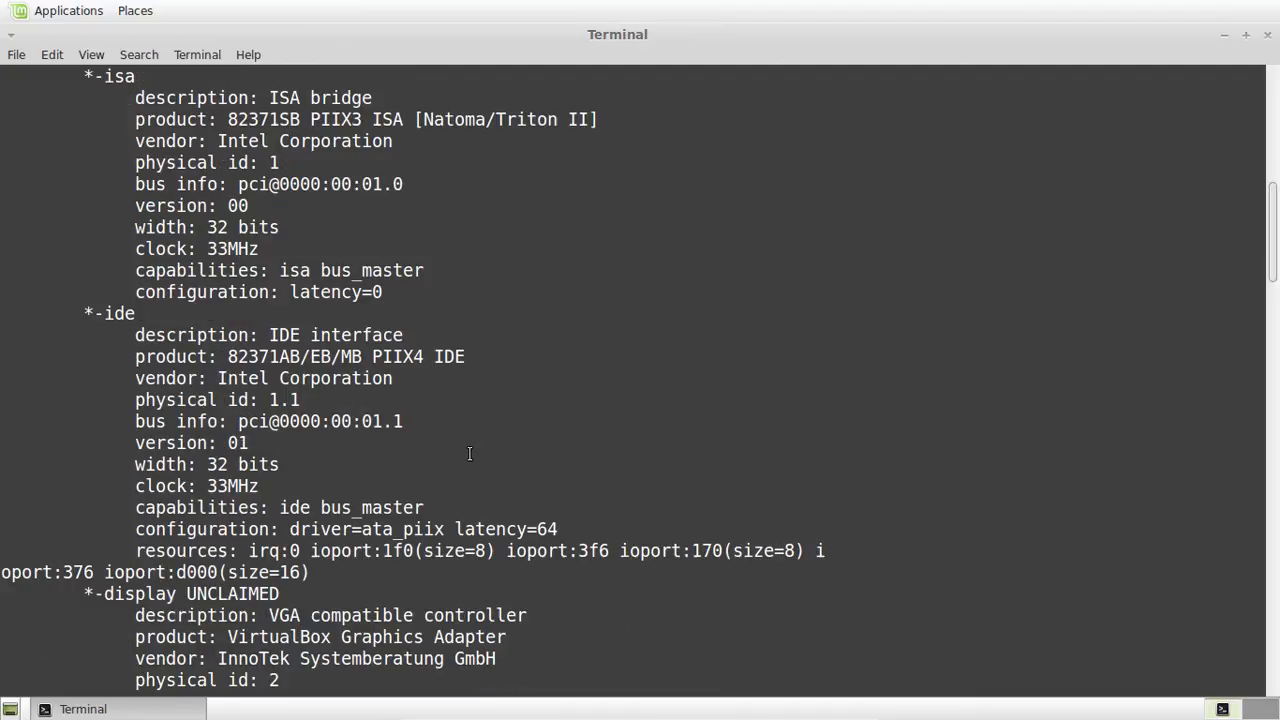
{"action": "scroll", "scroll_direction": "down", "scroll_amount": 3}
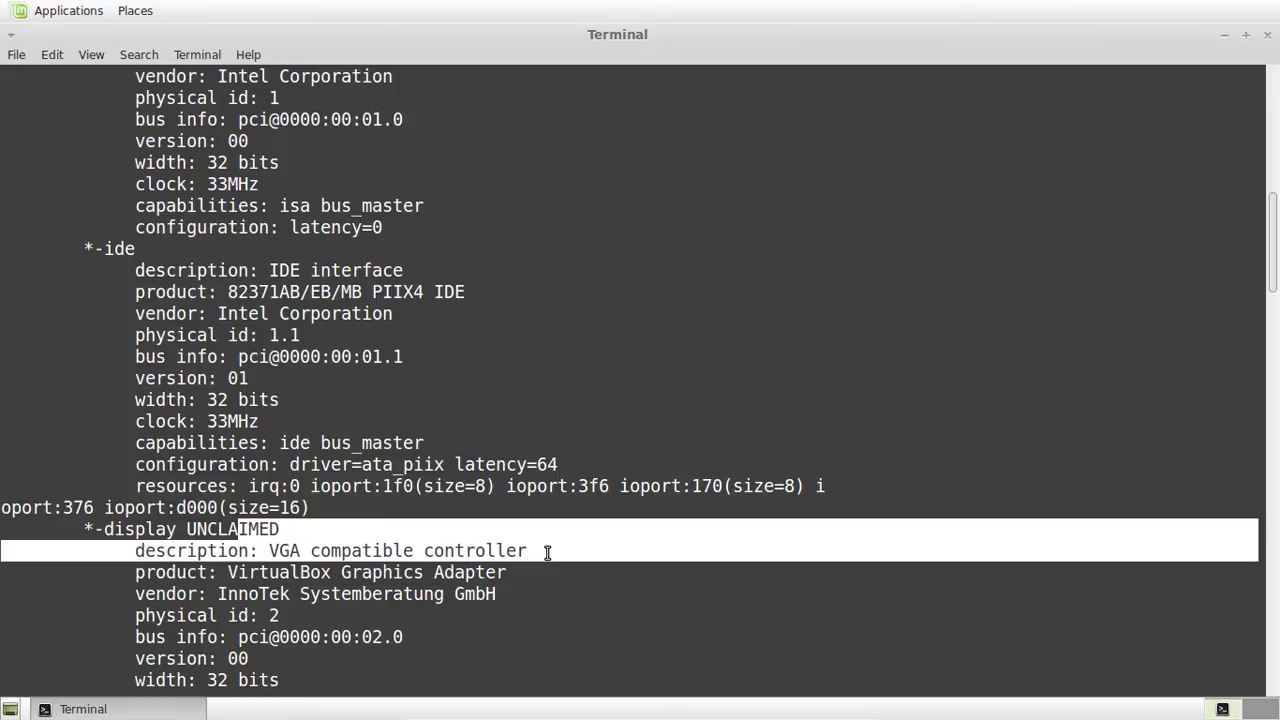
{"action": "scroll", "scroll_direction": "down", "scroll_amount": 3}
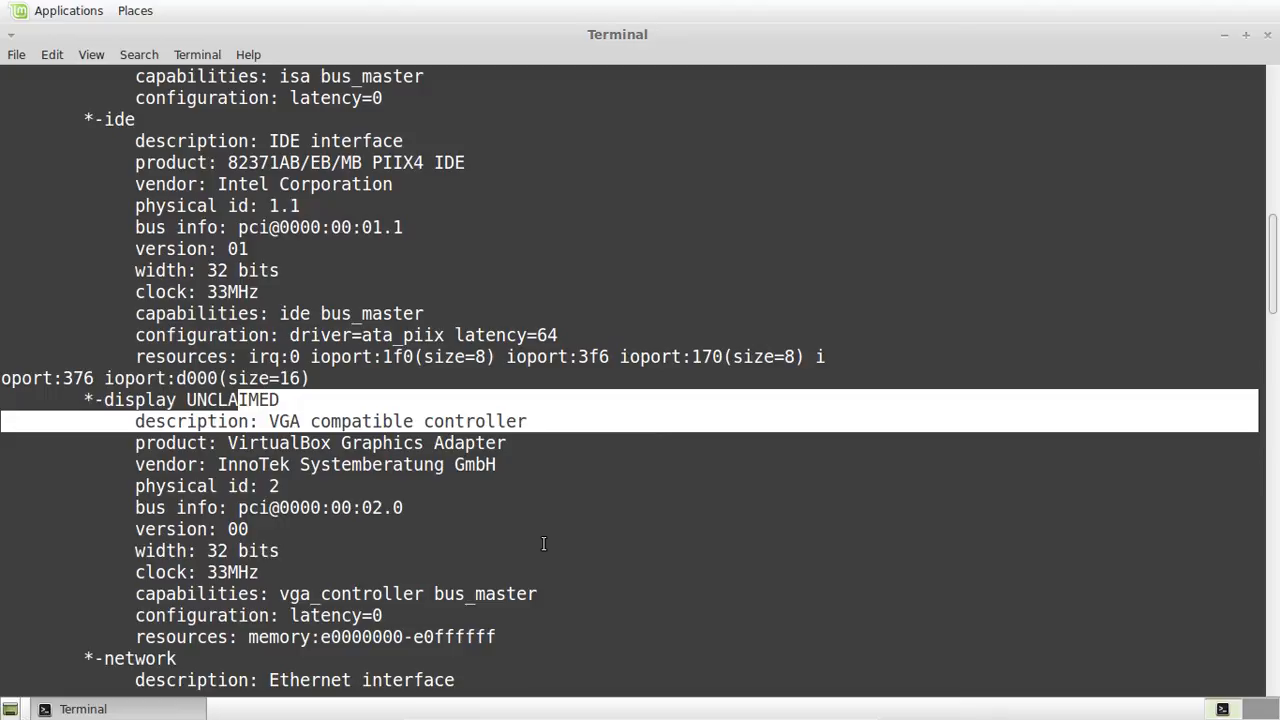
{"action": "scroll", "scroll_direction": "down", "scroll_amount": 3}
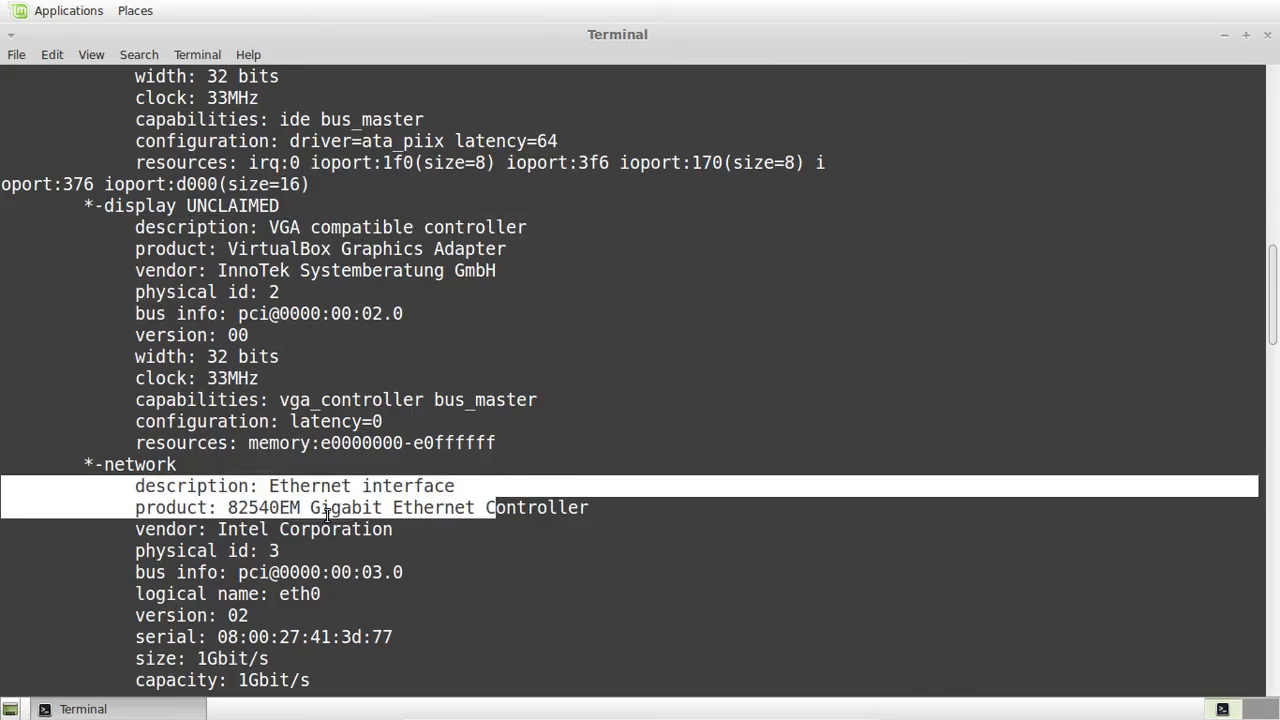
{"action": "left_click", "coordinate": [270, 508]}
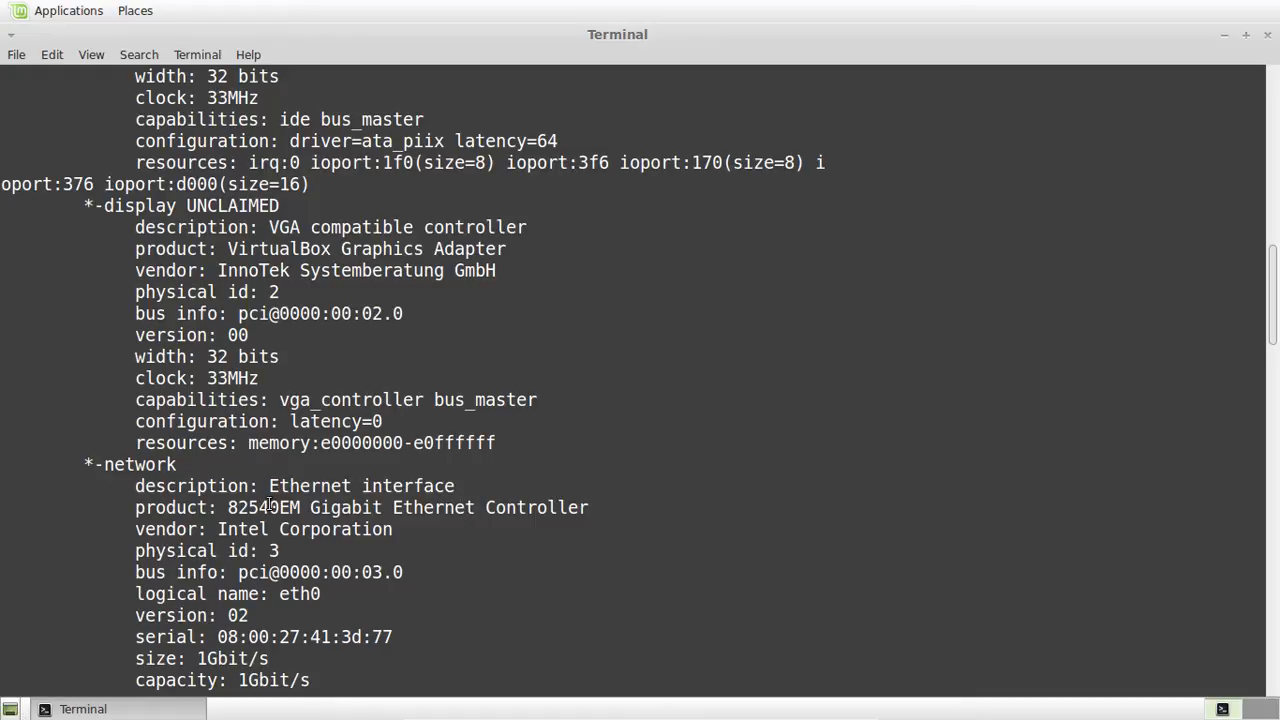
{"action": "scroll", "scroll_direction": "down", "scroll_amount": 3}
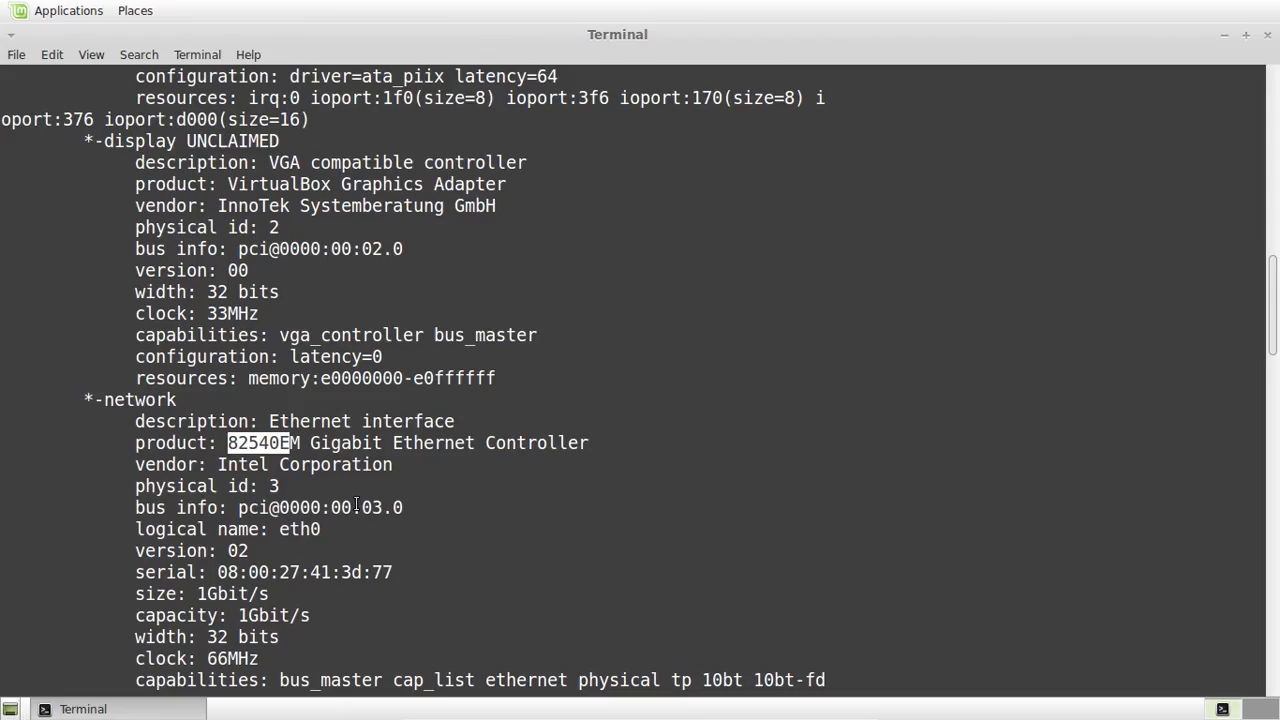
{"action": "scroll", "scroll_direction": "down", "scroll_amount": 3}
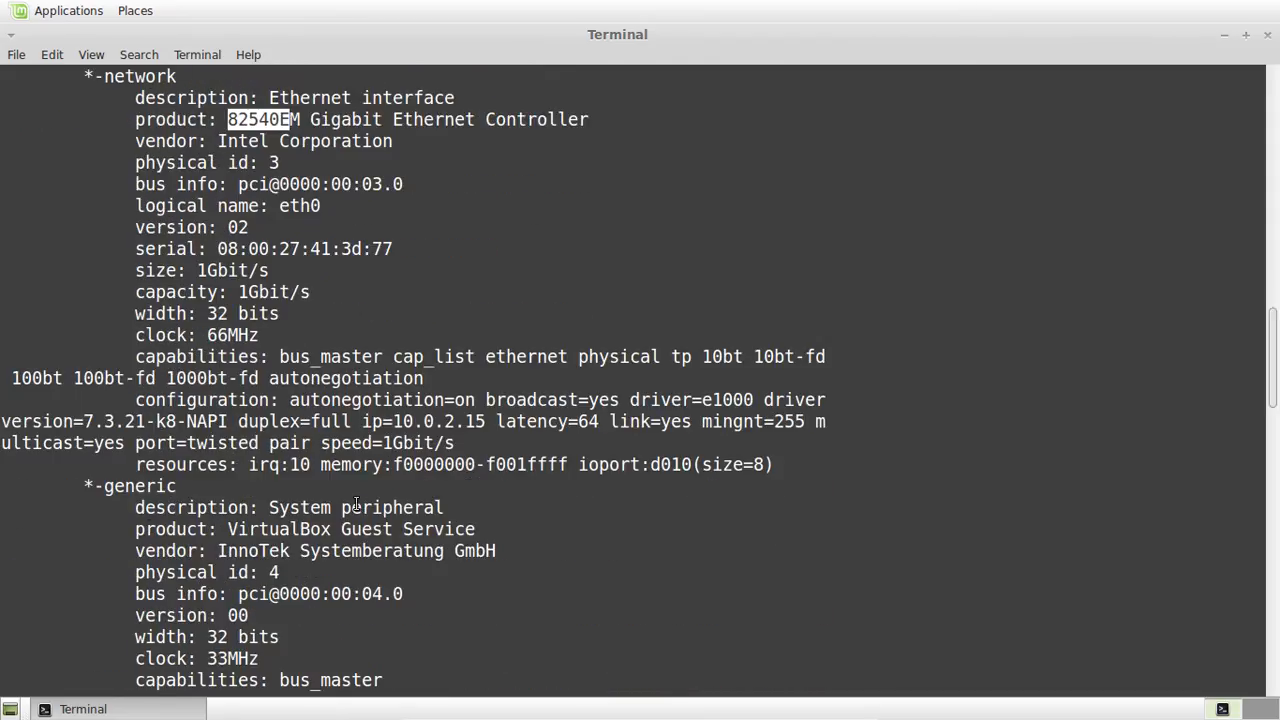
{"action": "scroll", "scroll_direction": "down", "scroll_amount": 3}
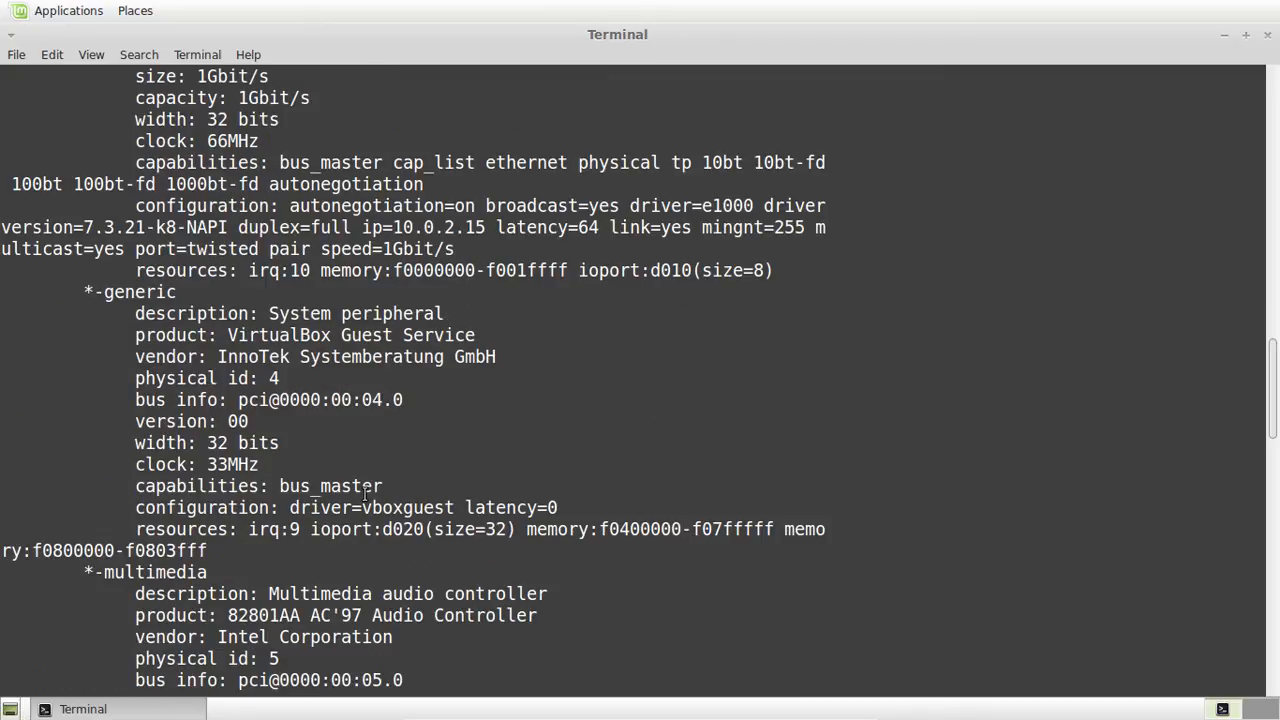
{"action": "mouse_move", "coordinate": [392, 520]}
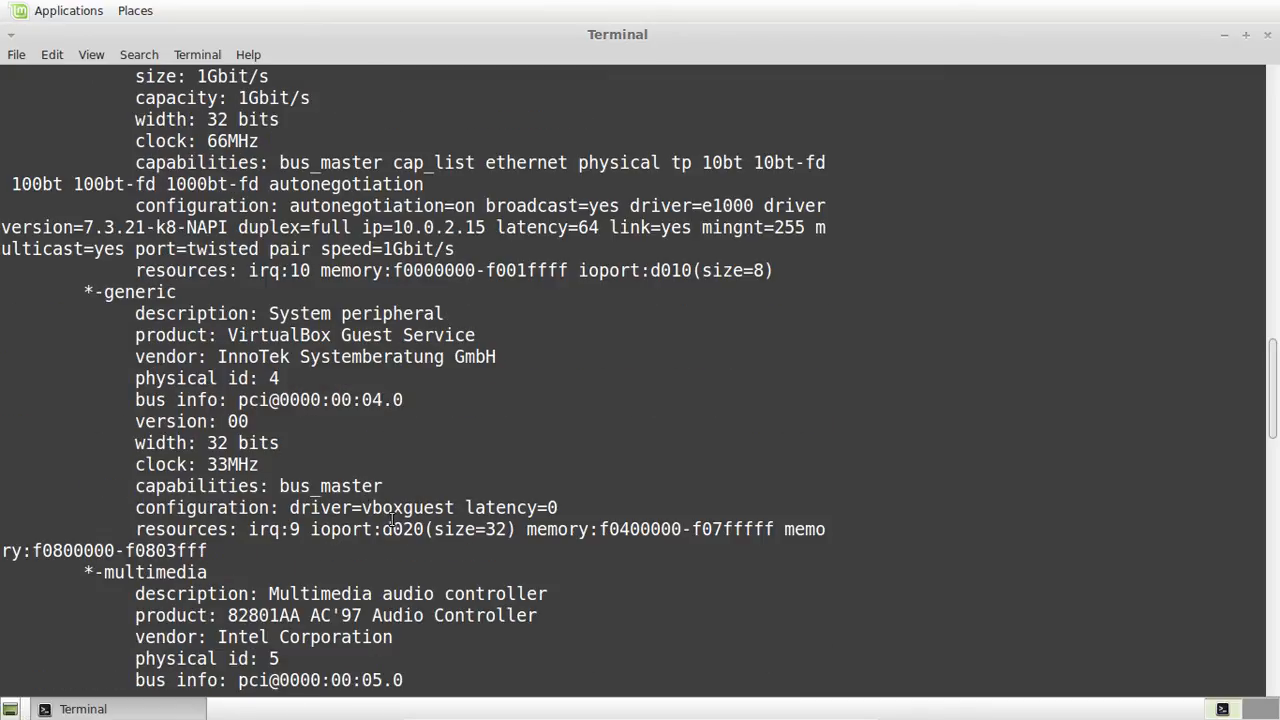
Step: Review the USB entries, highlighting the KeyLargo/Intrepid USB product name, then continue to bridge and storage
{"action": "scroll", "scroll_direction": "down", "scroll_amount": 3}
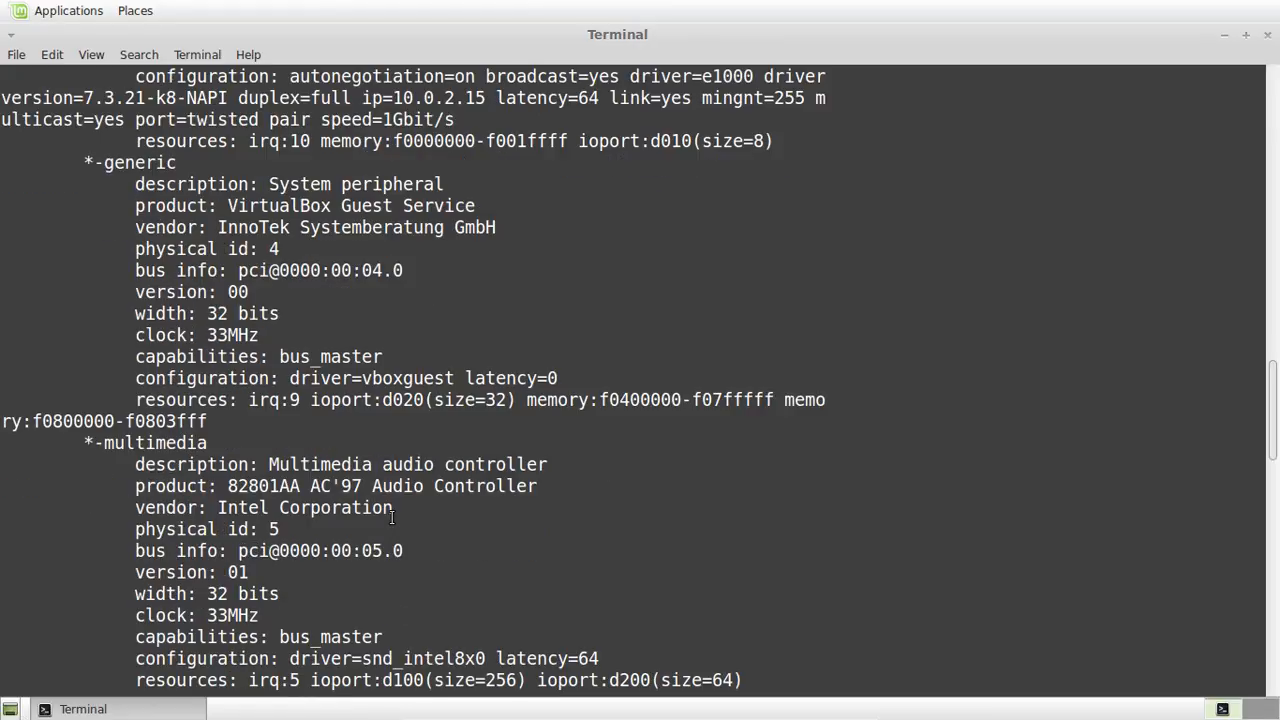
{"action": "scroll", "scroll_direction": "down", "scroll_amount": 3}
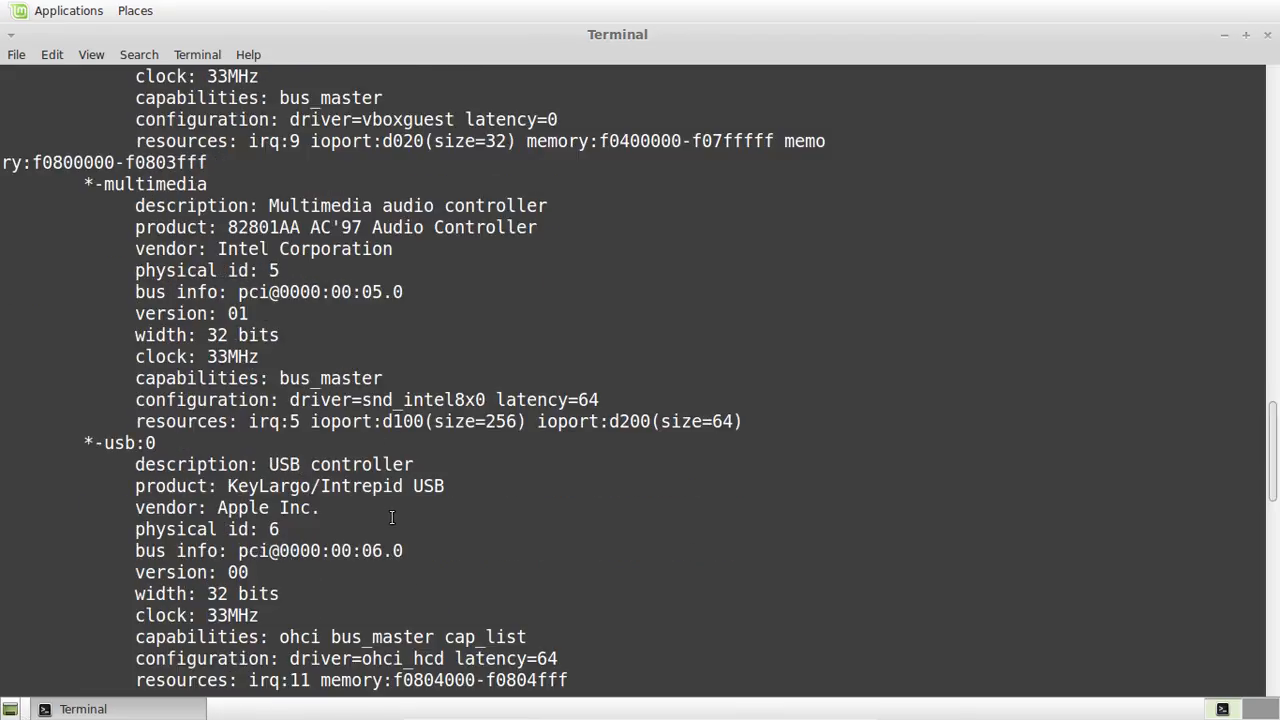
{"action": "scroll", "scroll_direction": "down", "scroll_amount": 3}
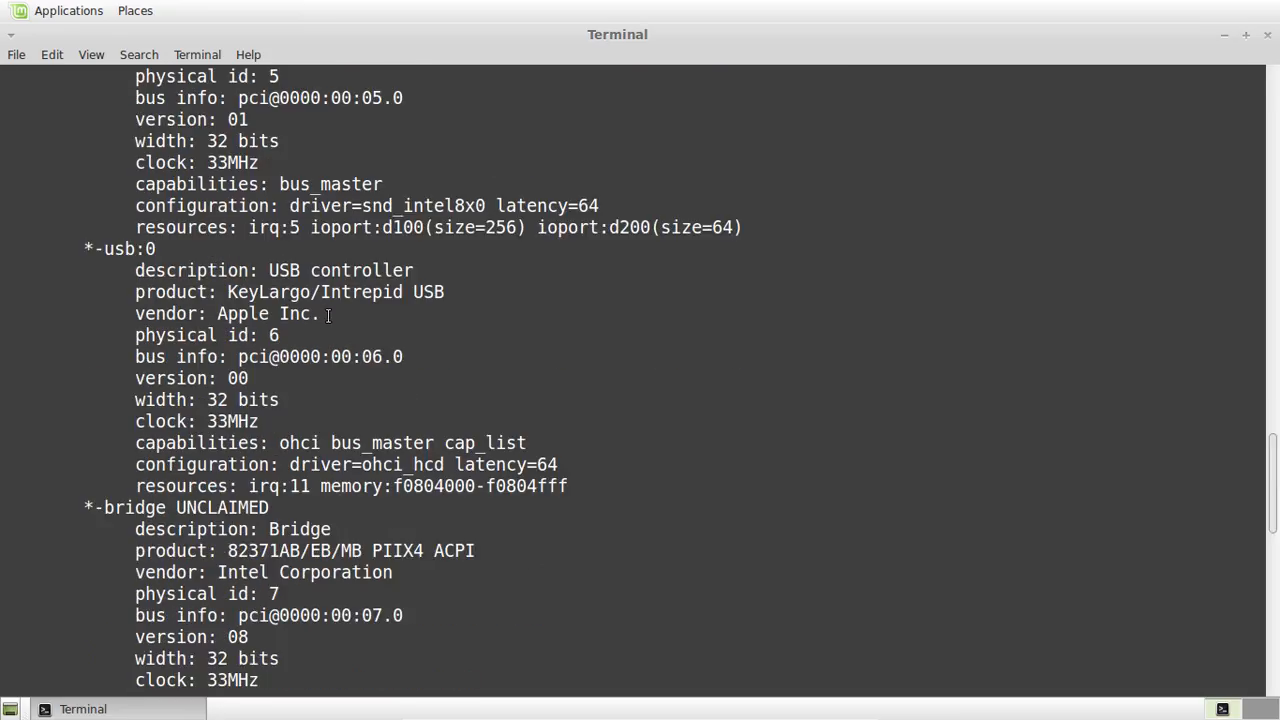
{"action": "double_click", "coordinate": [336, 292]}
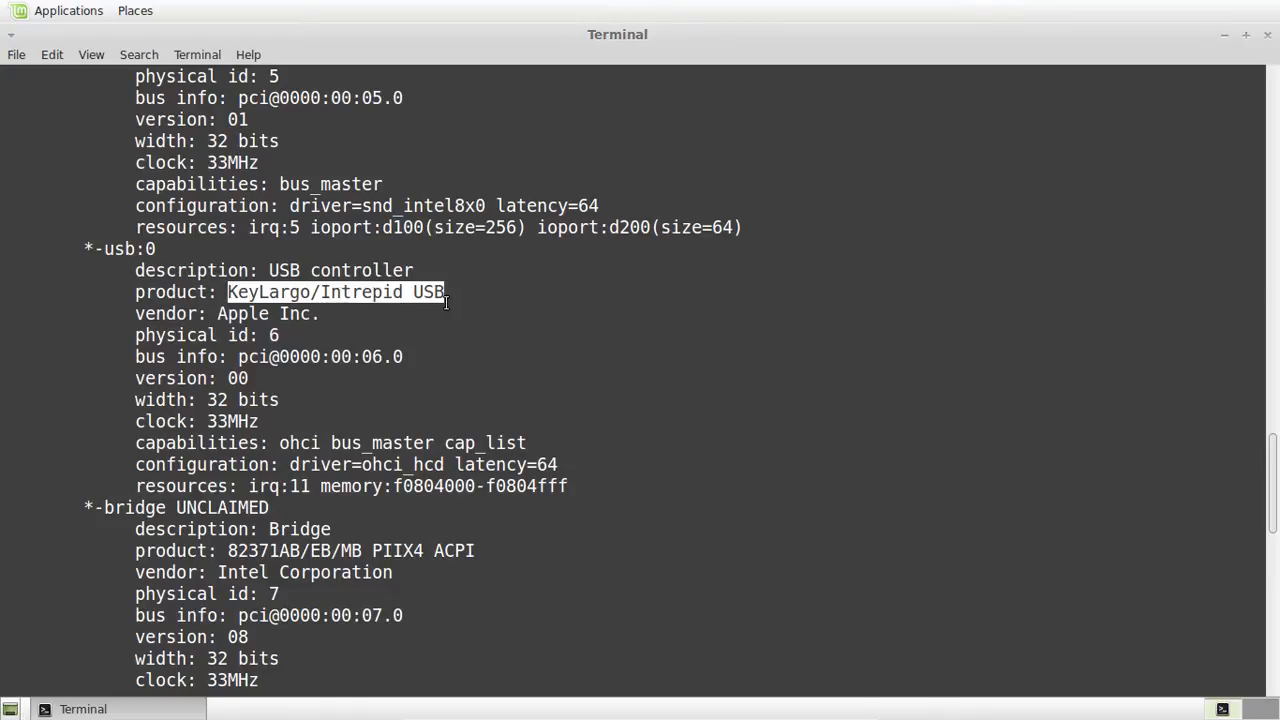
{"action": "double_click", "coordinate": [270, 312]}
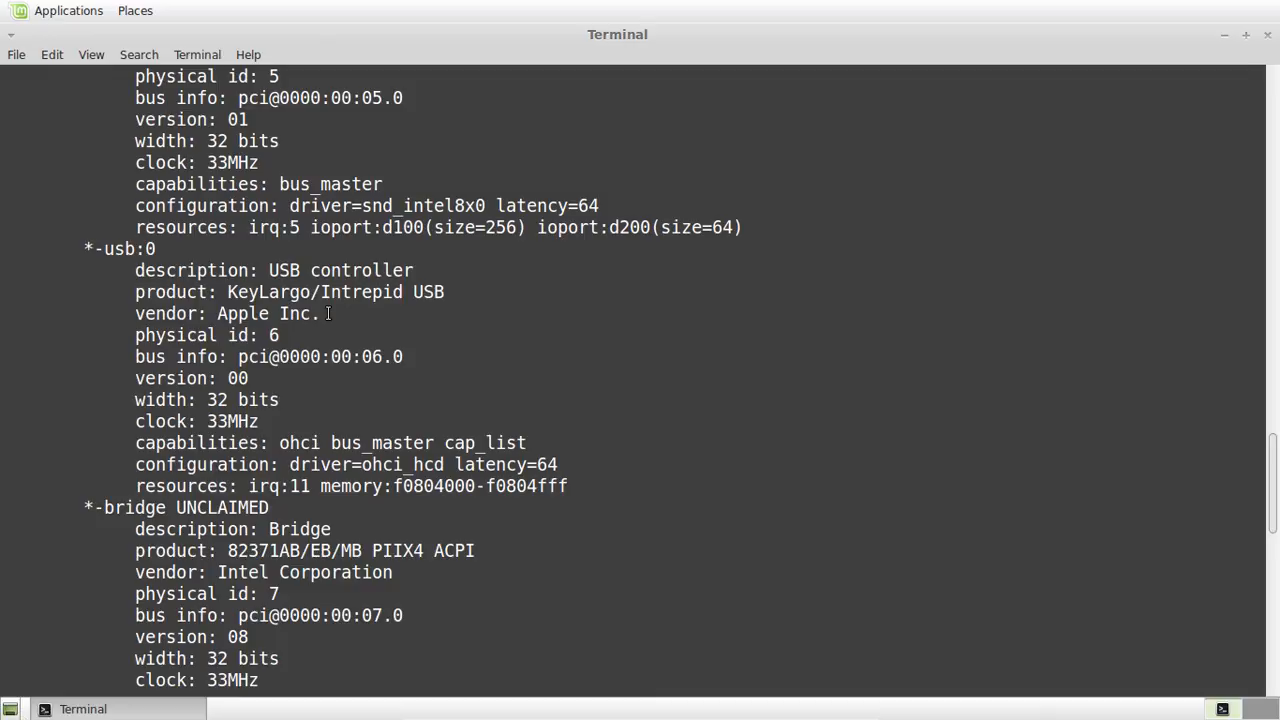
{"action": "scroll", "scroll_direction": "down", "scroll_amount": 3}
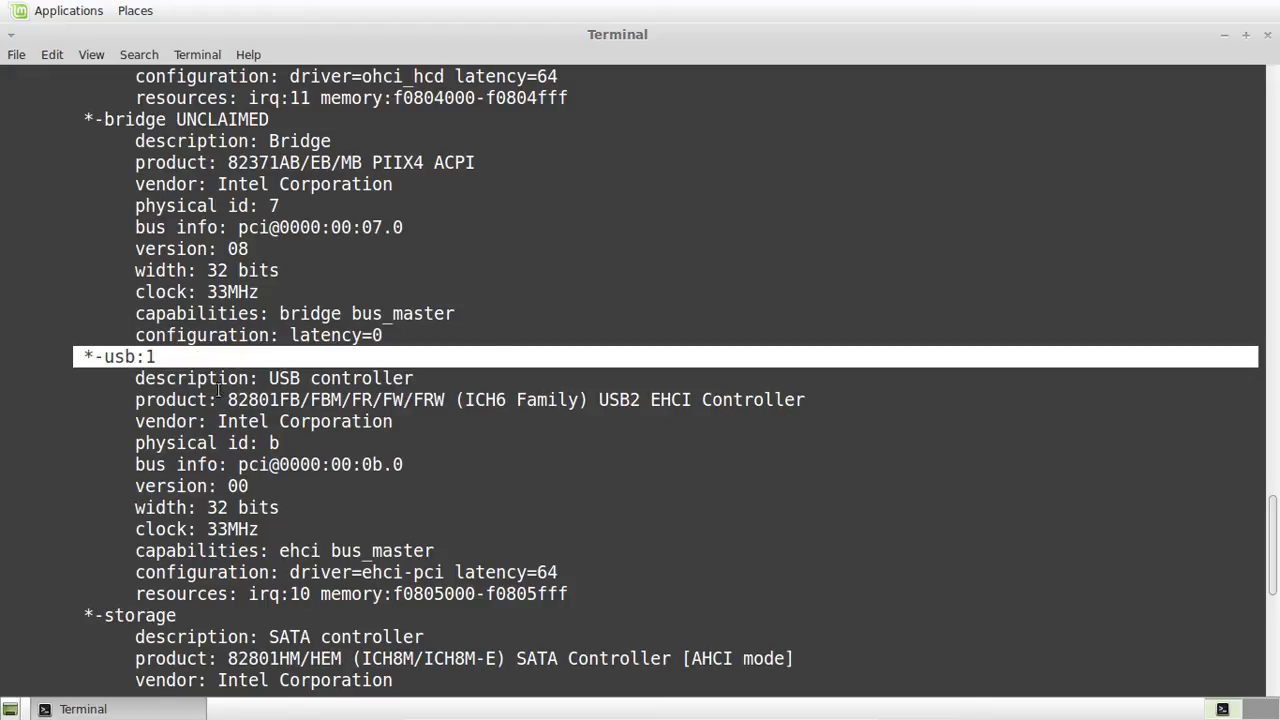
Step: Revisit the network device heading, reach the end of the listing and close the Terminal window
{"action": "scroll", "scroll_direction": "up", "scroll_amount": 3}
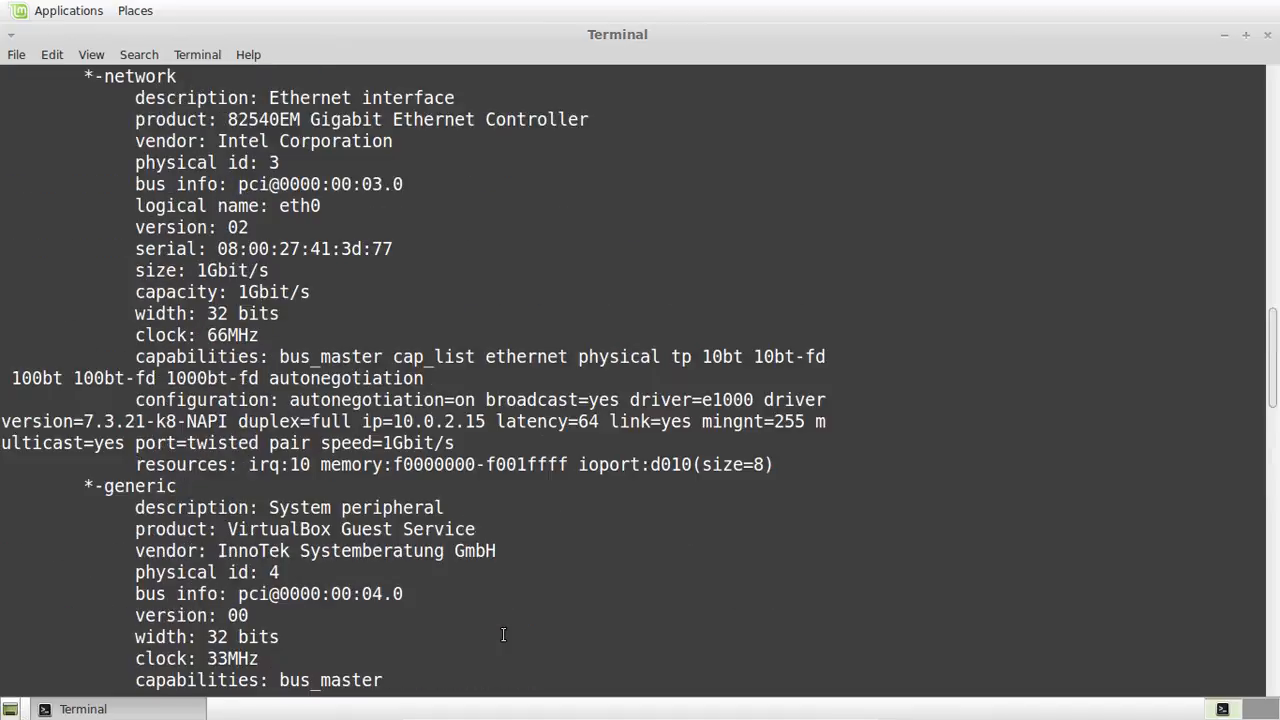
{"action": "scroll", "scroll_direction": "up", "scroll_amount": 3}
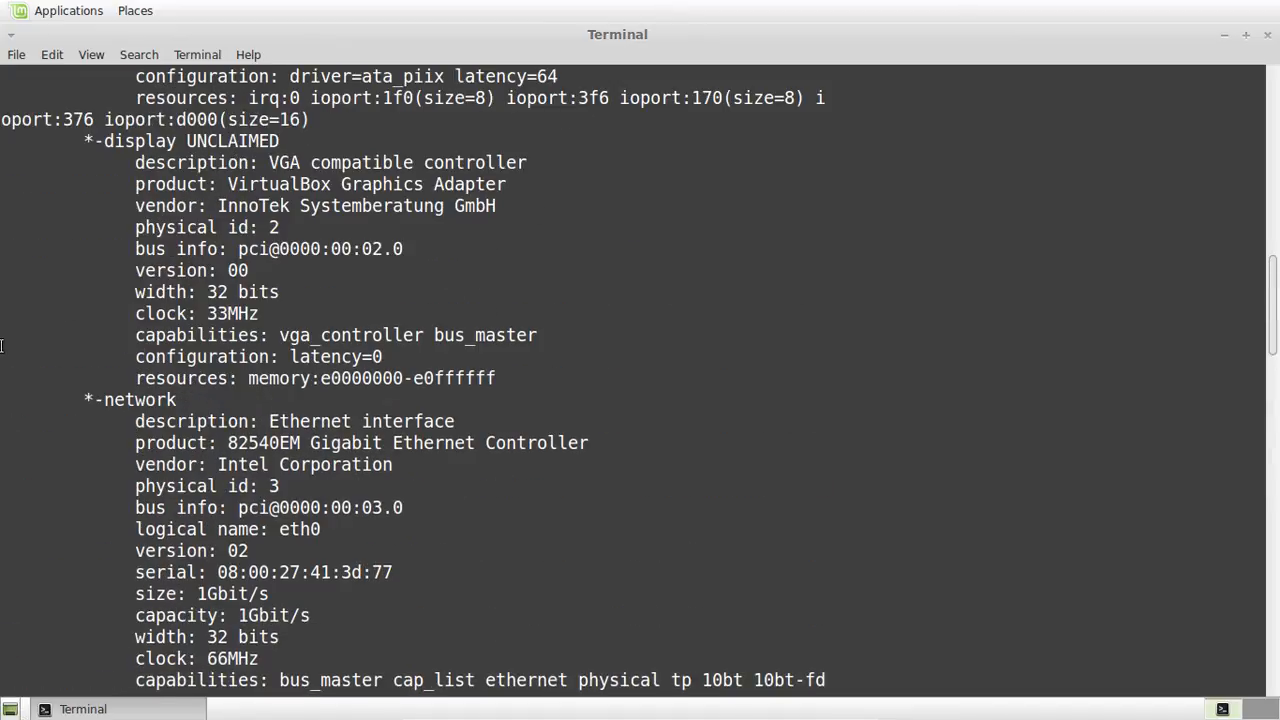
{"action": "double_click", "coordinate": [130, 400]}
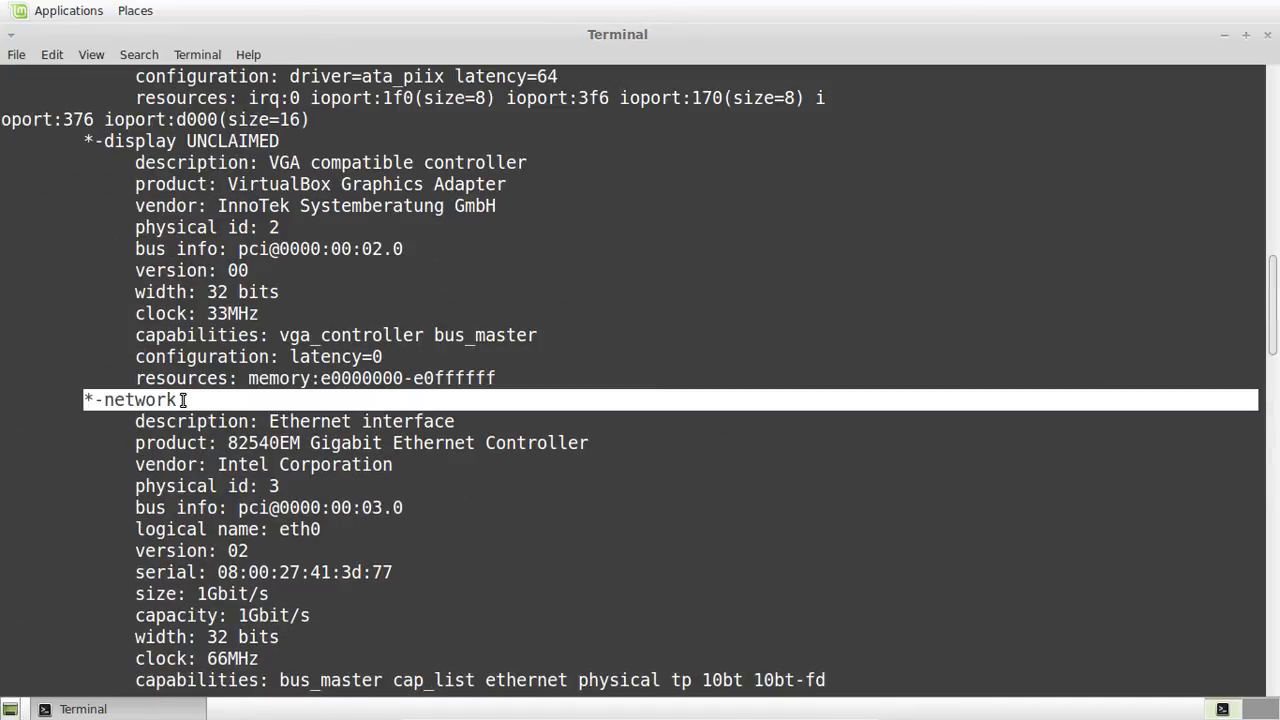
{"action": "scroll", "scroll_direction": "down", "scroll_amount": 3}
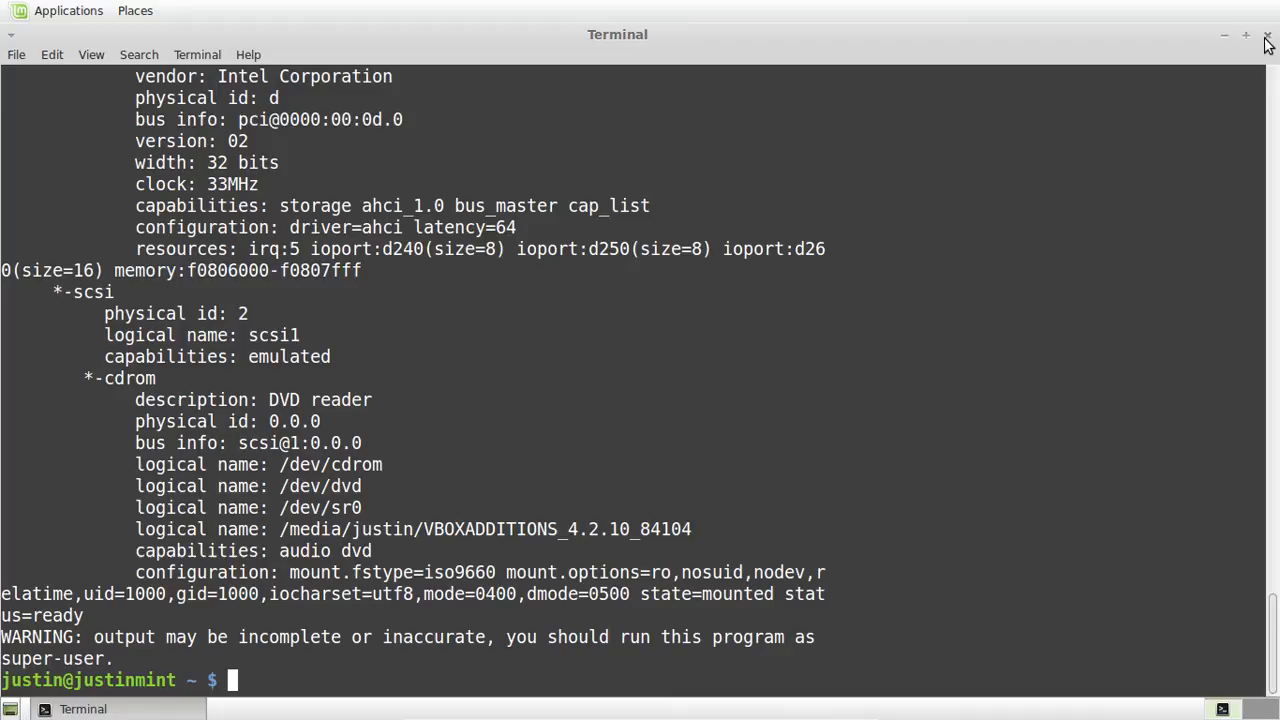
{"action": "mouse_move", "coordinate": [1268, 40]}
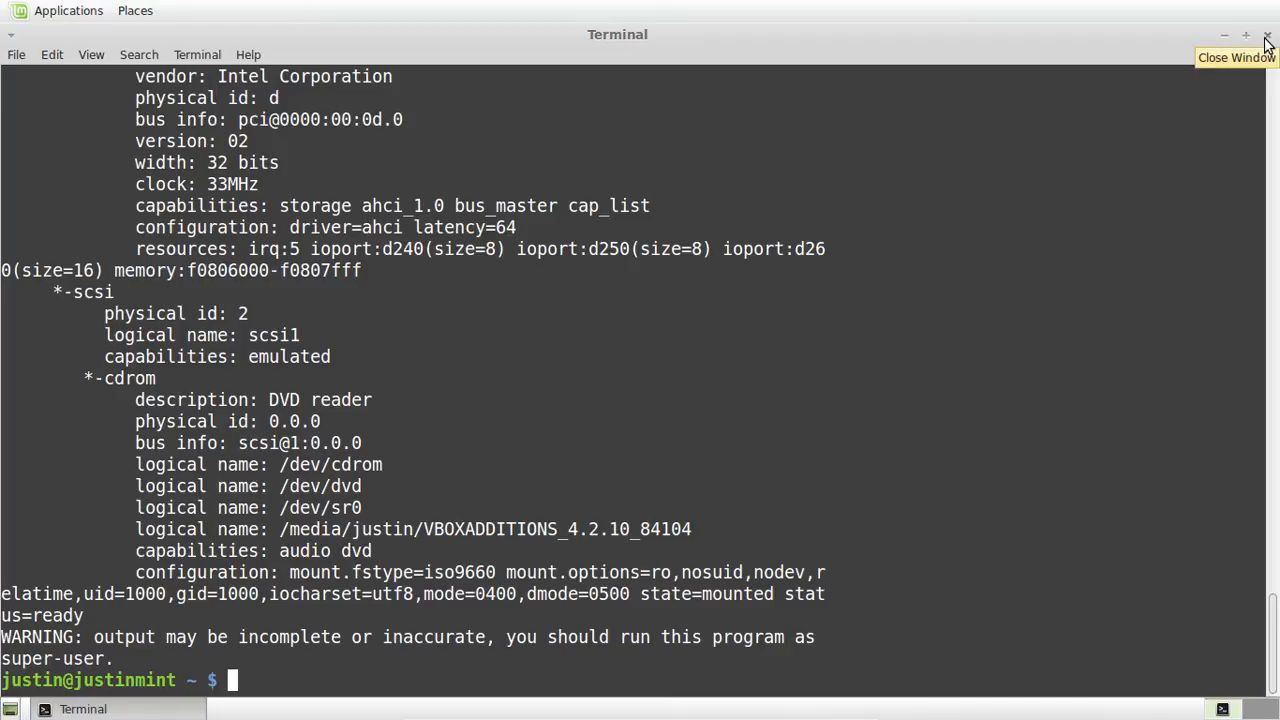
{"action": "left_click", "coordinate": [1266, 34]}
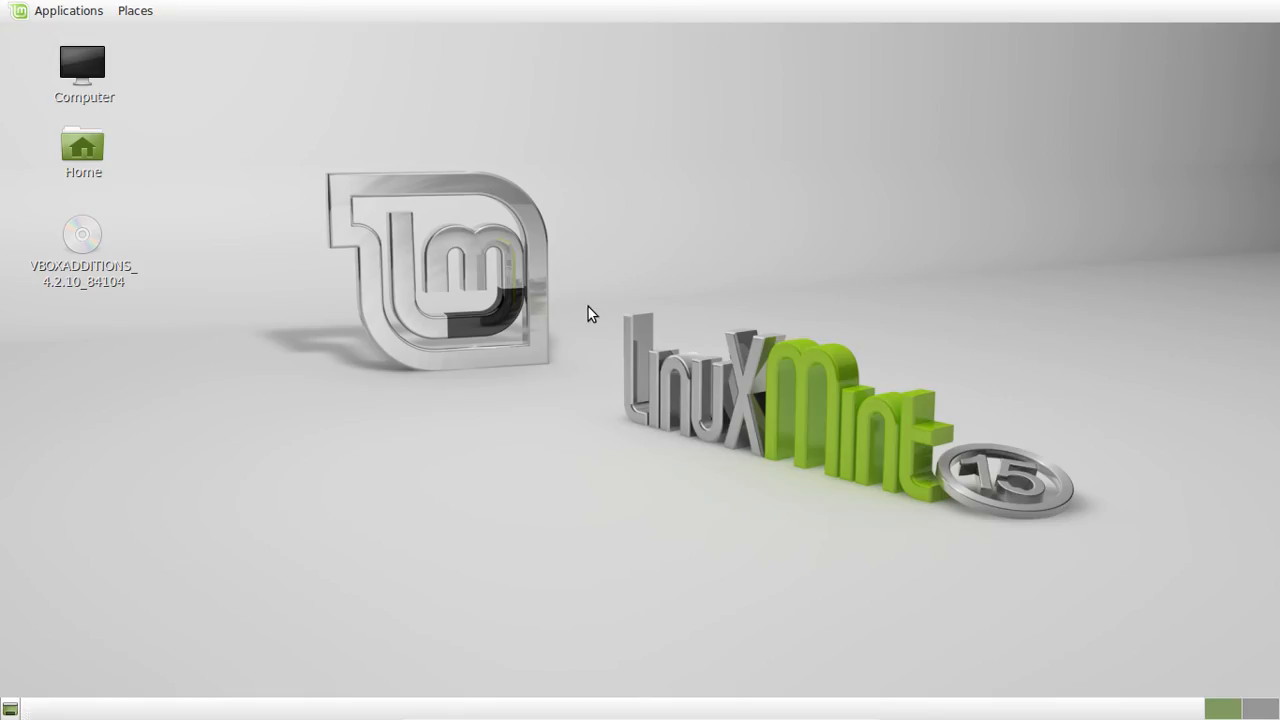
{"action": "mouse_move", "coordinate": [616, 306]}
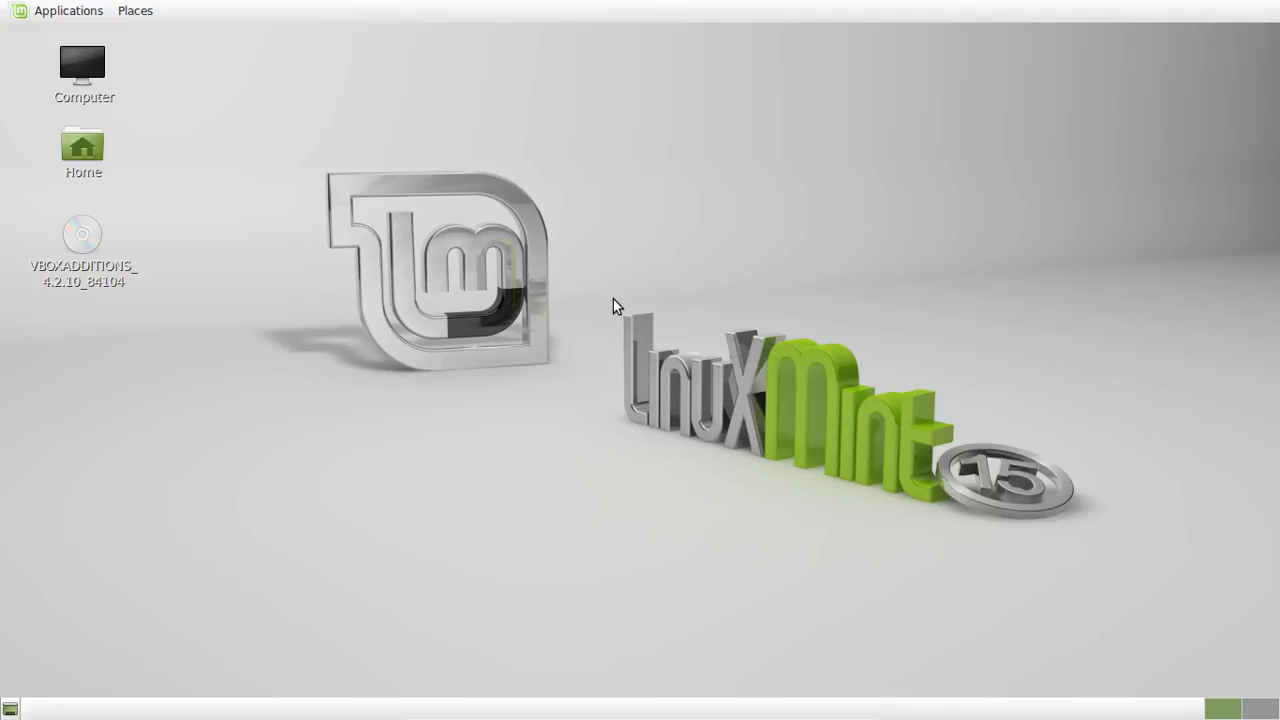
{"action": "mouse_move", "coordinate": [358, 192]}
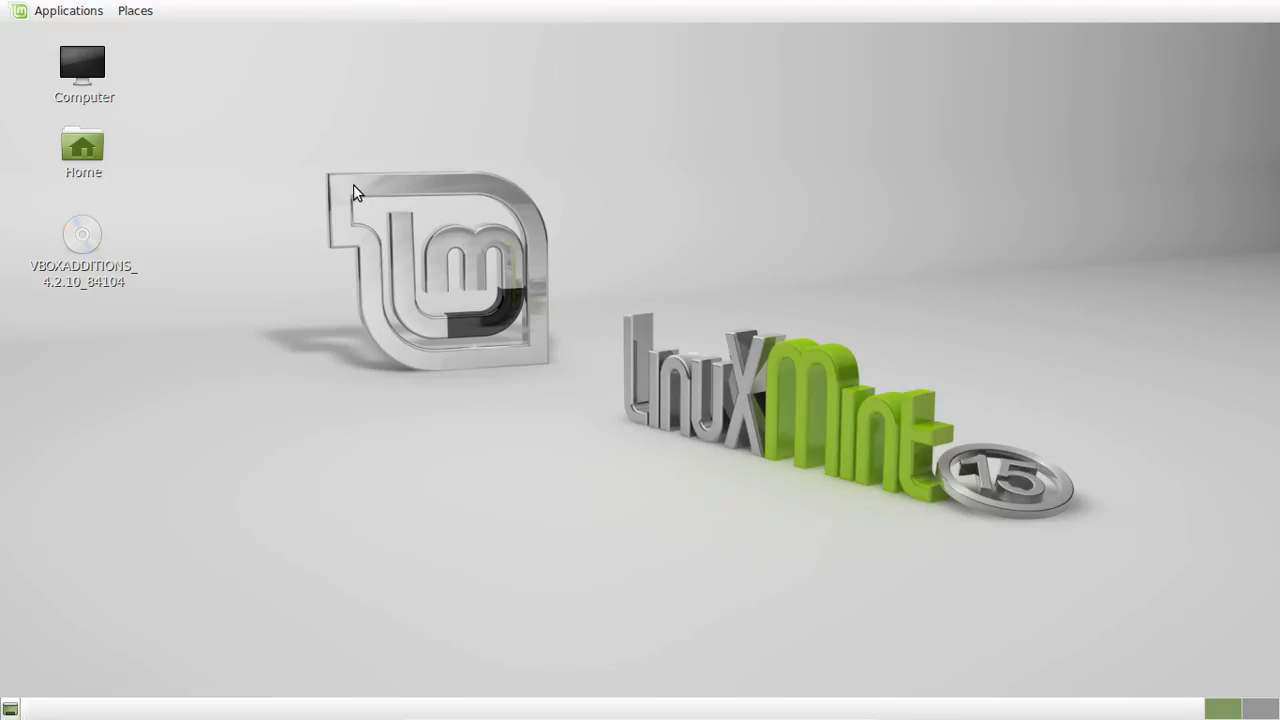
{"action": "mouse_move", "coordinate": [398, 212]}
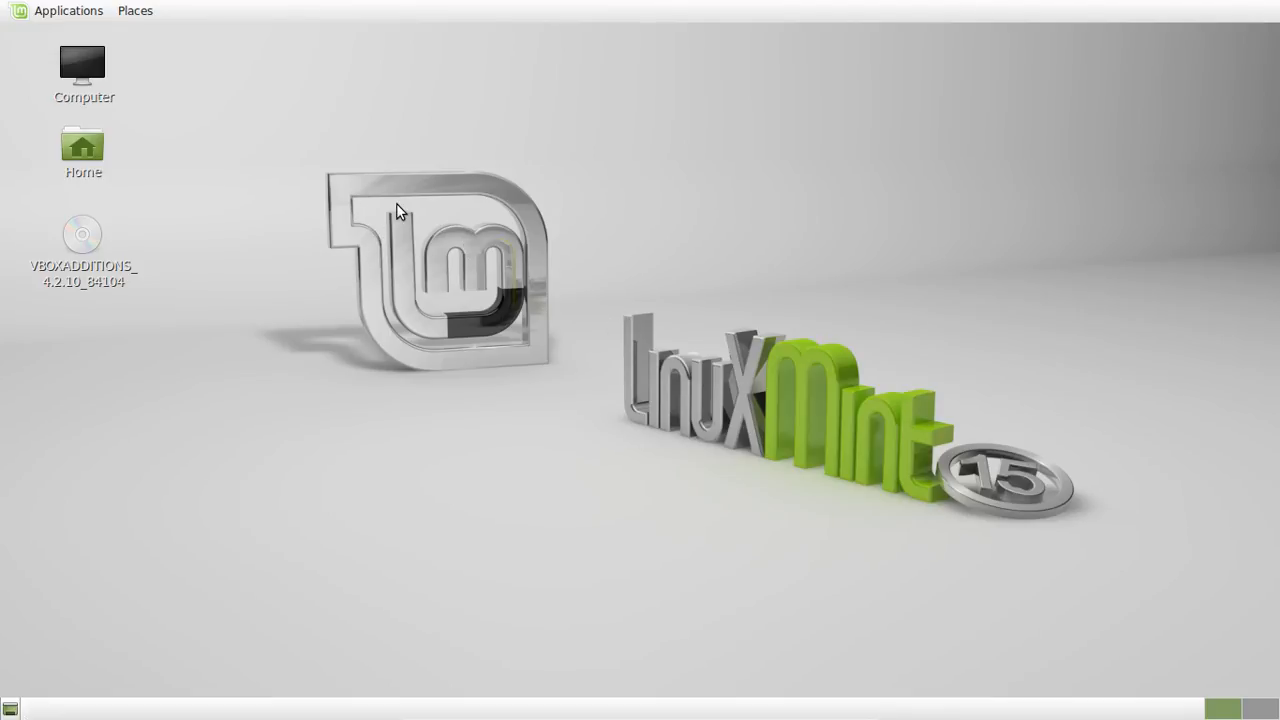
{"action": "mouse_move", "coordinate": [1194, 596]}
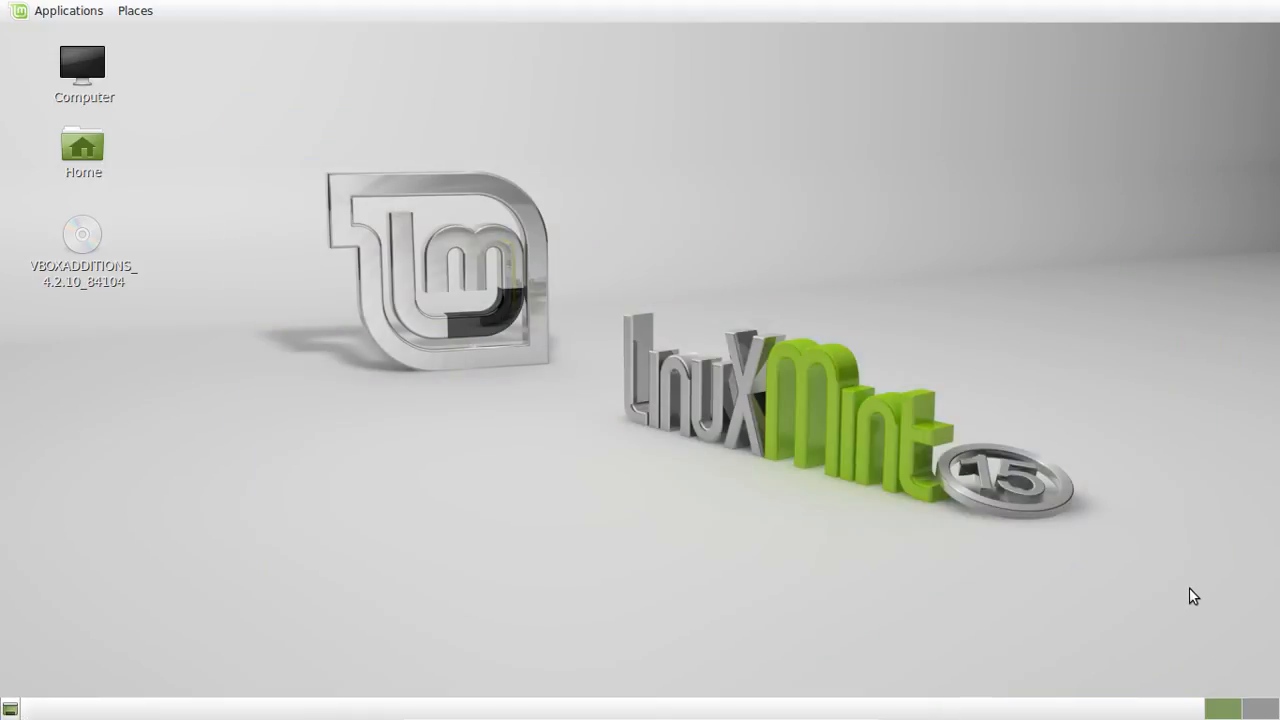
{"action": "mouse_move", "coordinate": [1044, 600]}
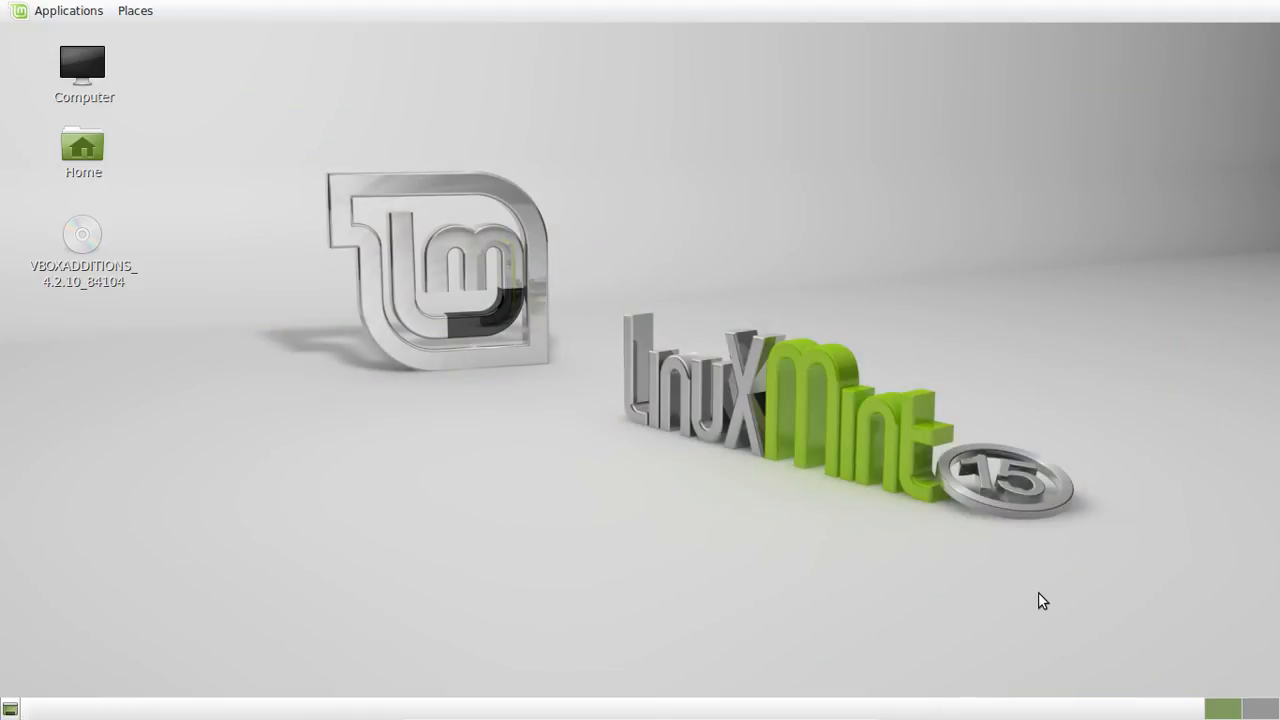